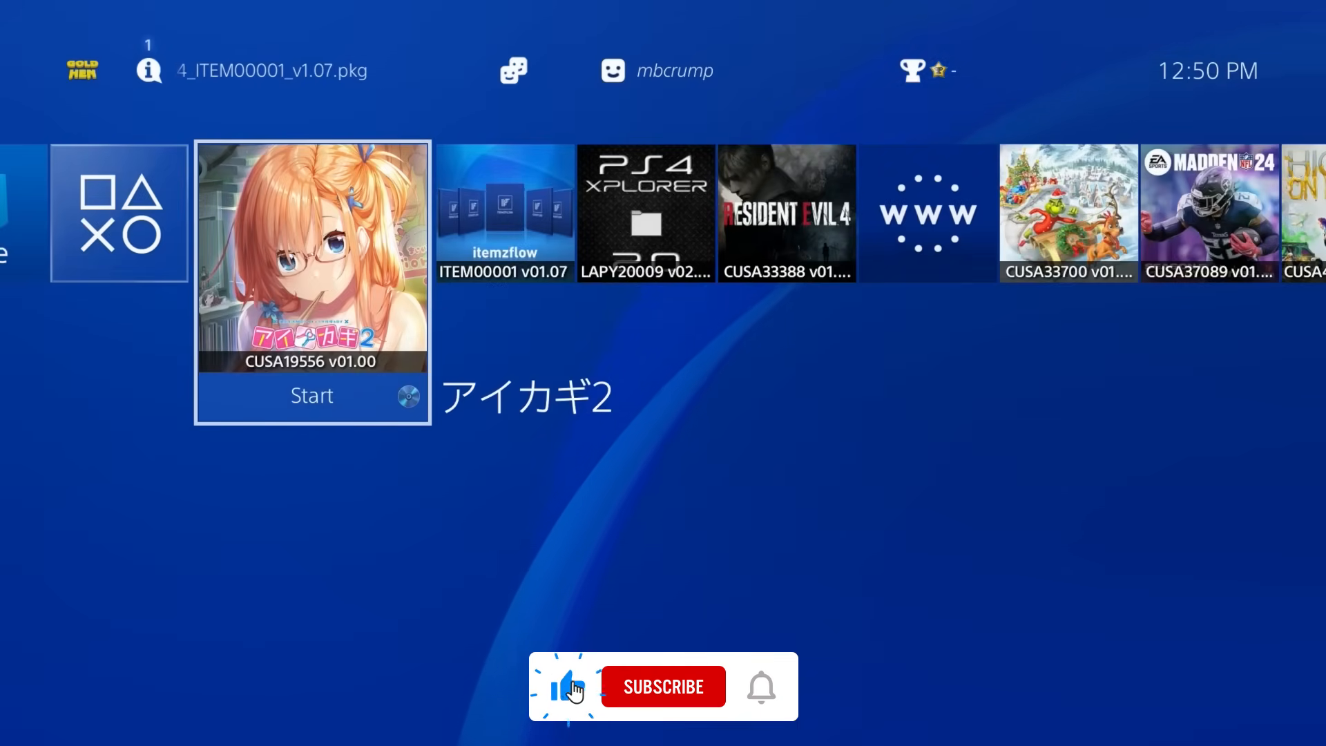
Open the options menu for the アイカギ2 game tile on the home screen
left_click(664, 686)
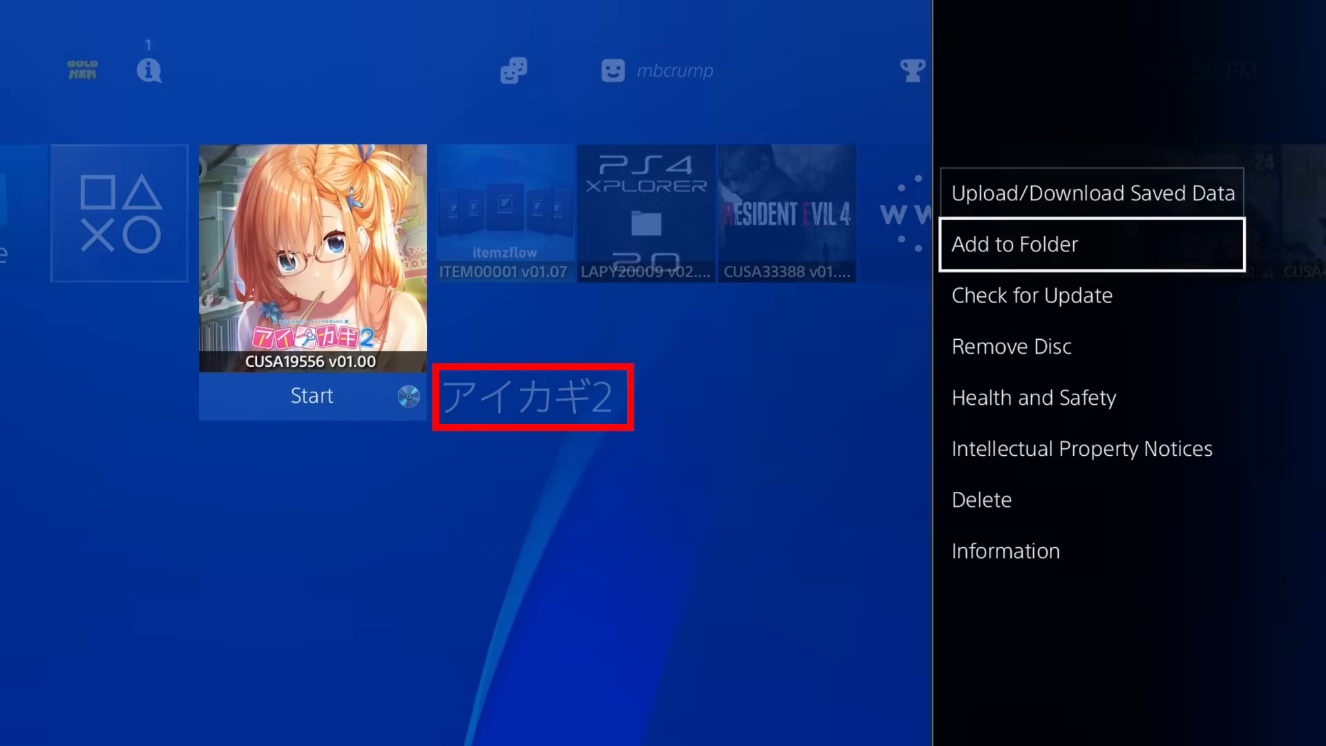
Close the アイカギ2 options and move up to the function area with GoldHEN highlighted
left_click(1005, 550)
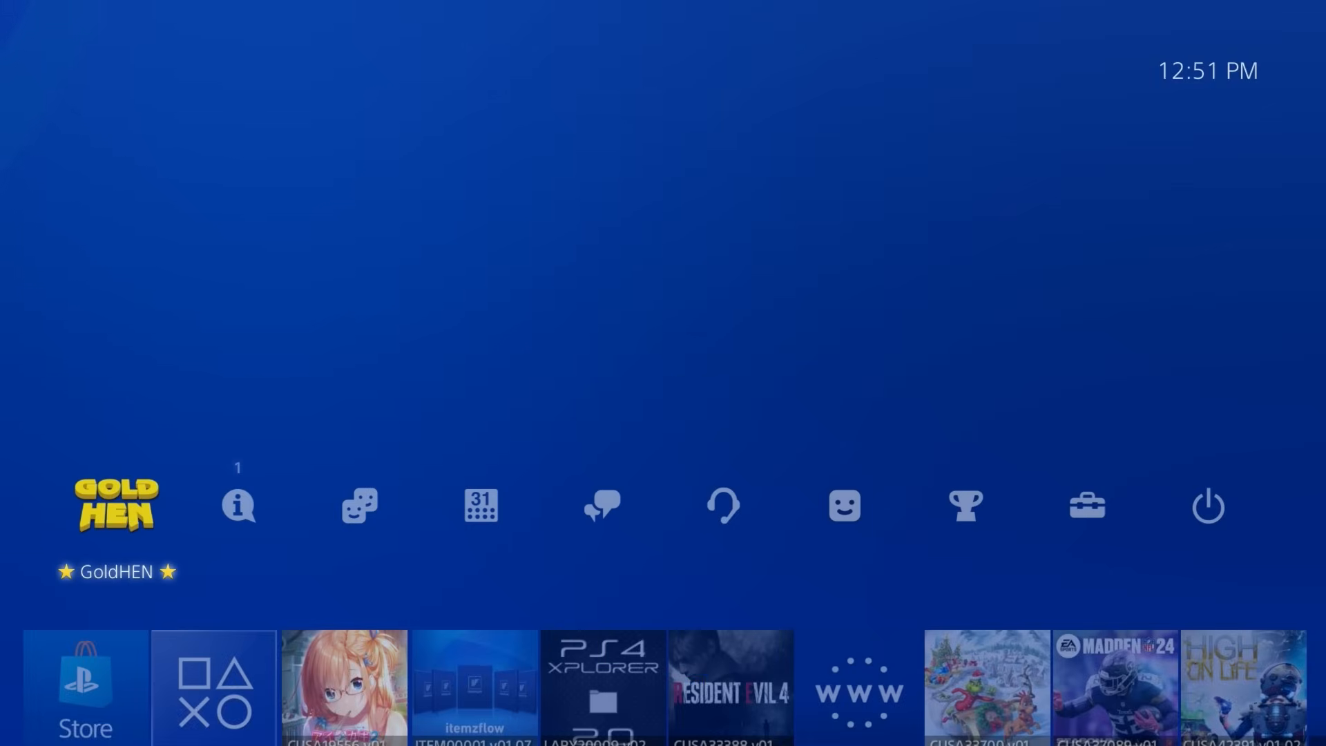
Confirm Enable FTP Server is checked in GoldHEN Servers Settings, then go back
left_click(116, 511)
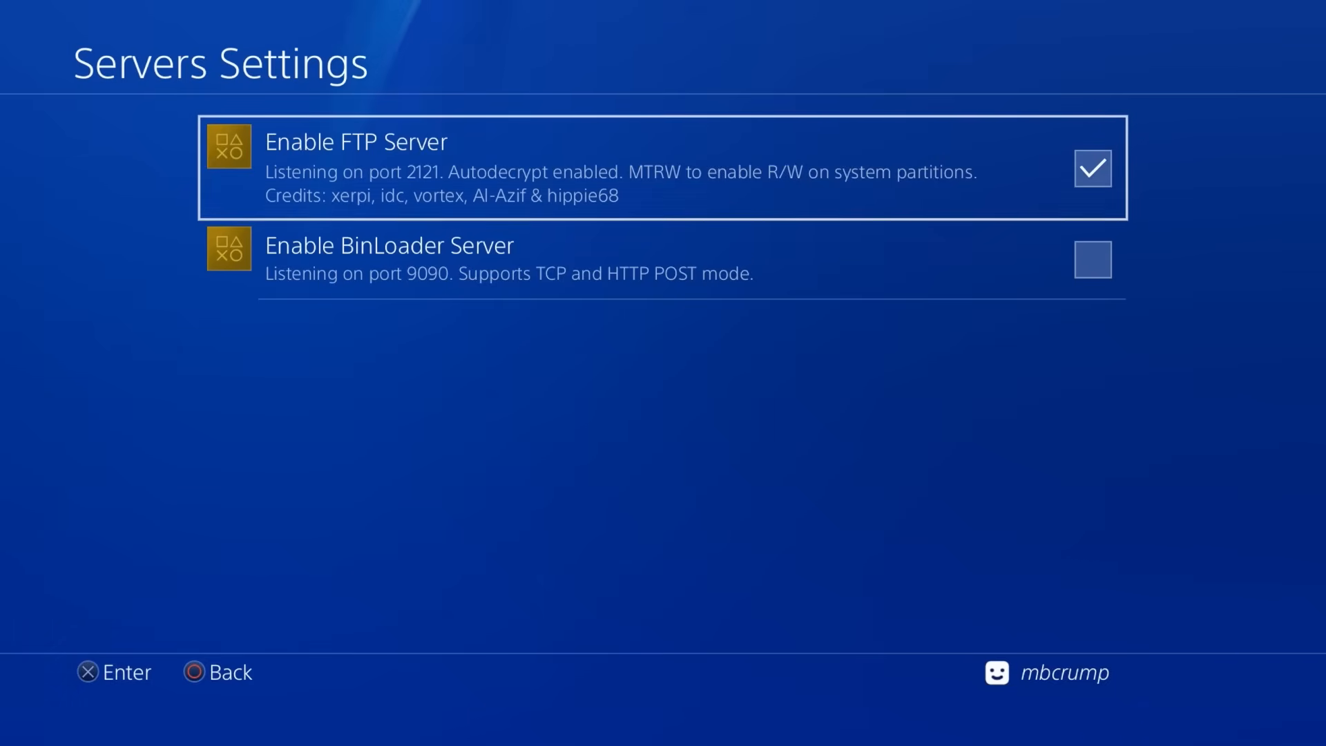
left_click(1093, 169)
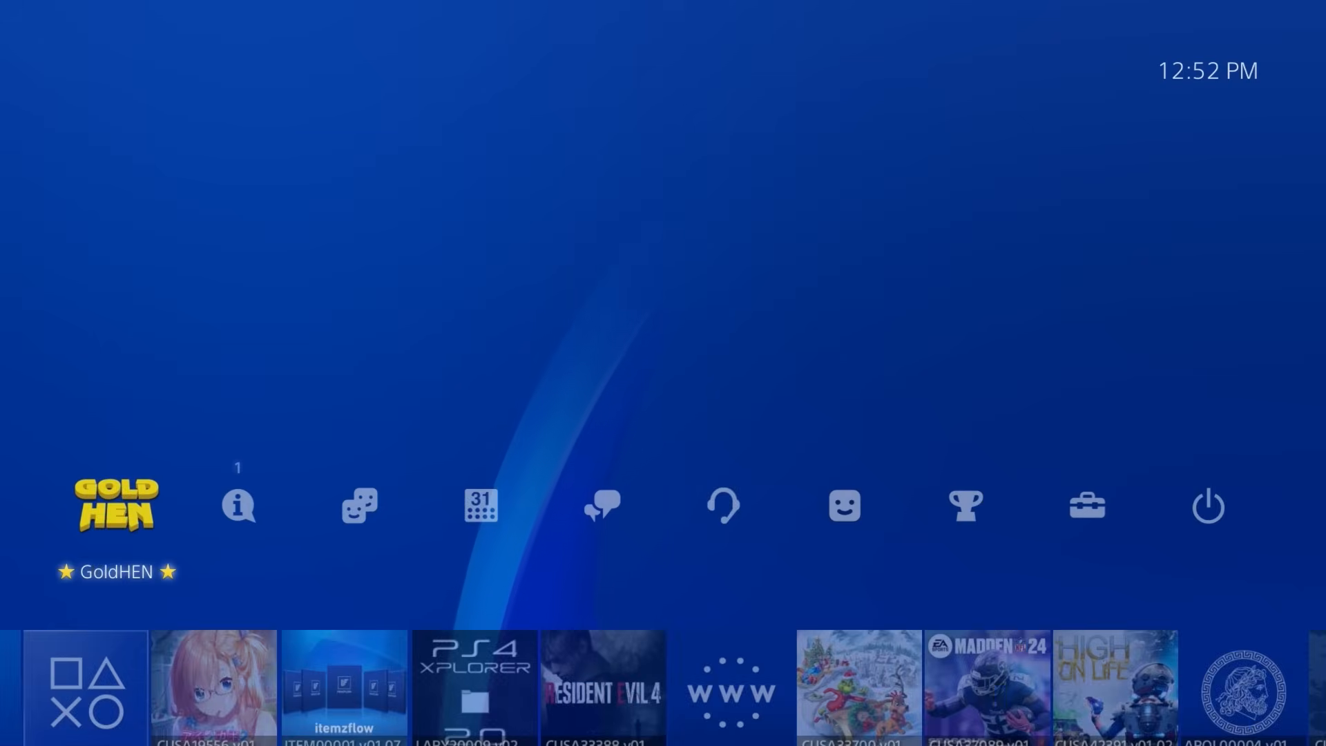
Review GoldHEN Debug Settings' Package Installer options, then return home to Itemzflow
left_click(116, 505)
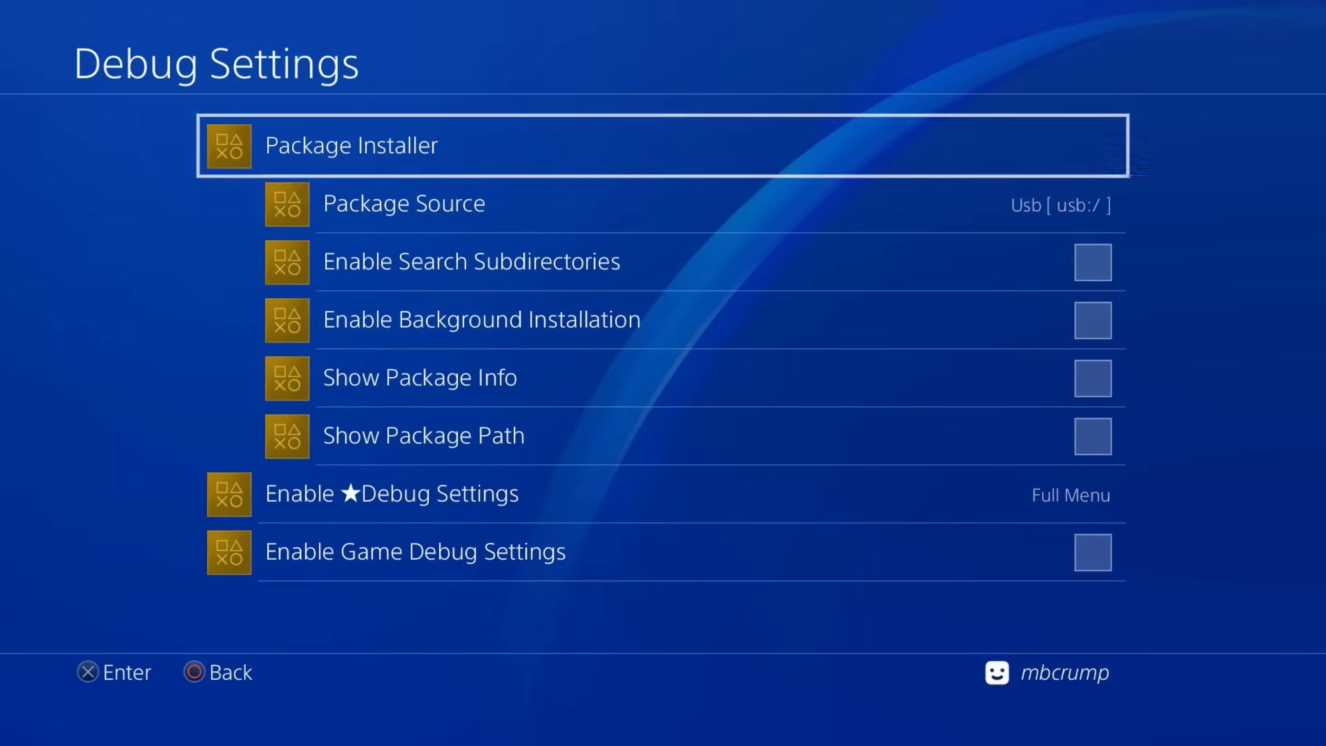
key("Down")
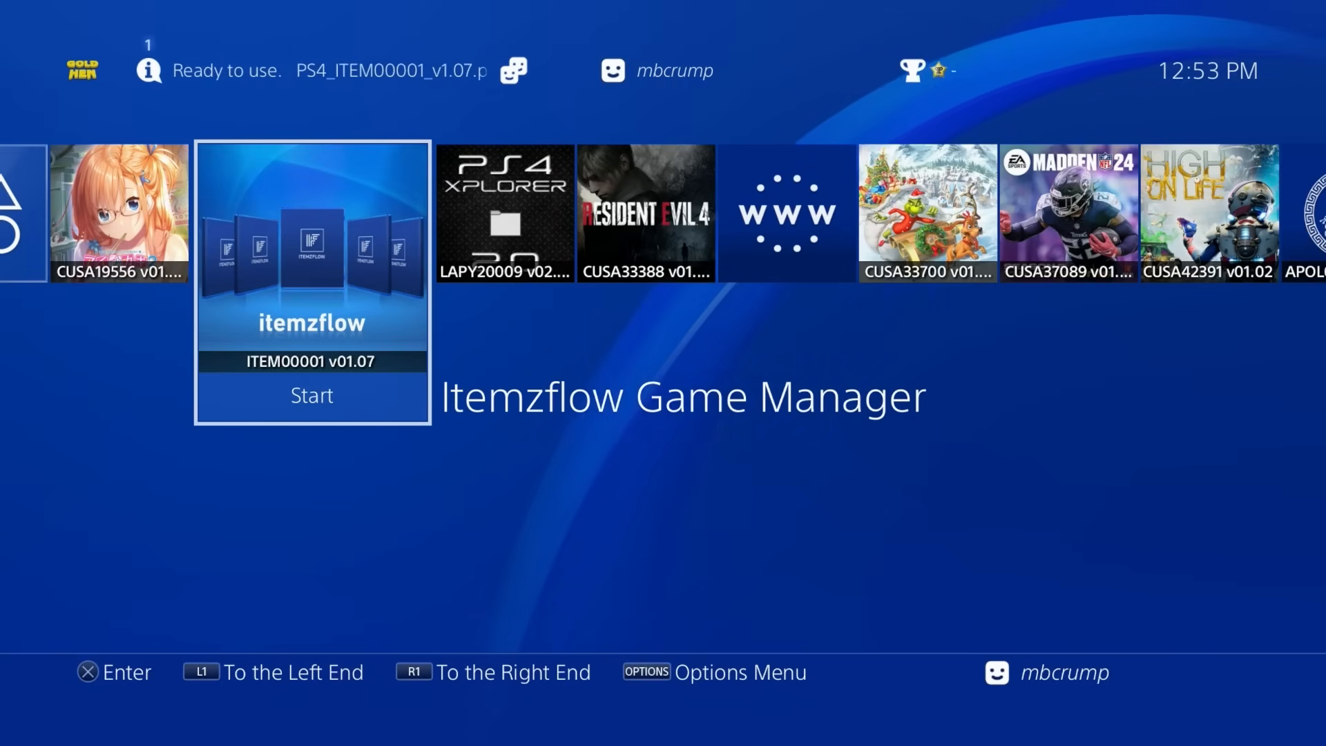
In Itemzflow, rename CUSA19556 to 'Start Jailbreak' and bring up the Quick Menu
left_click(312, 395)
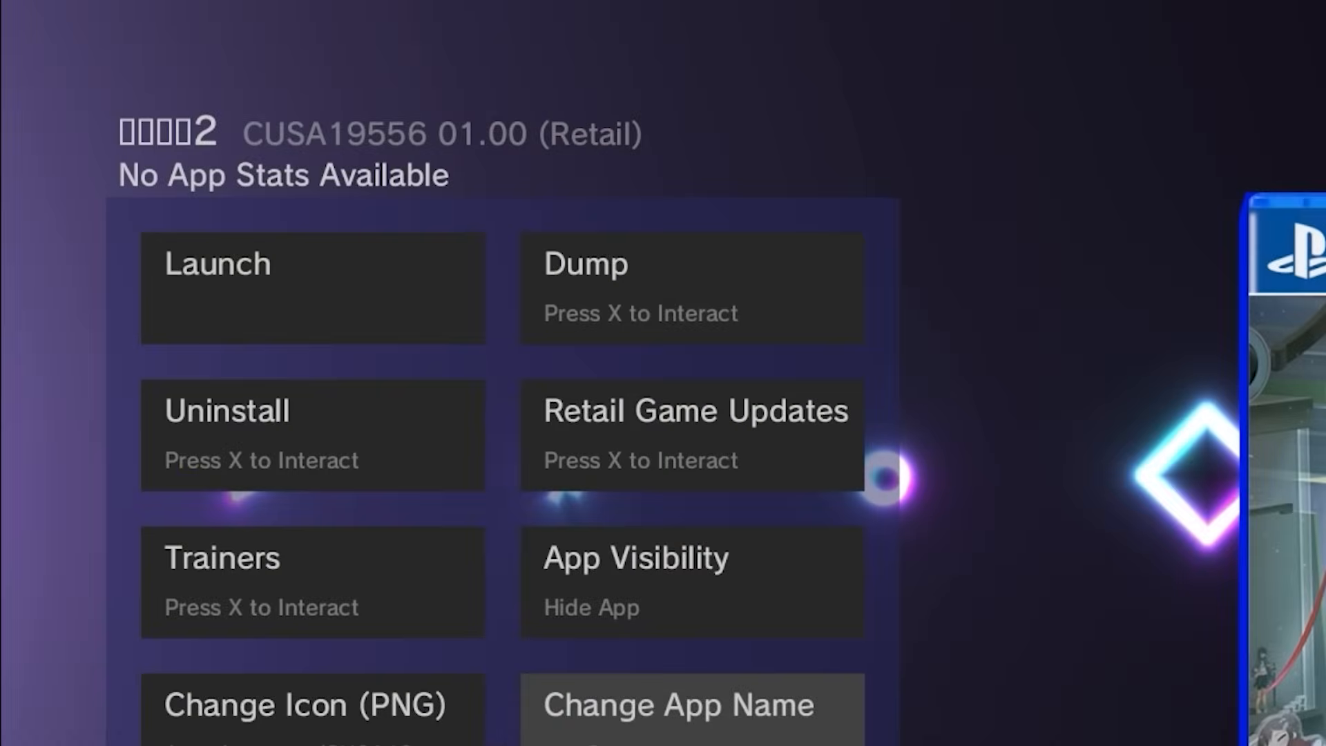
left_click(681, 705)
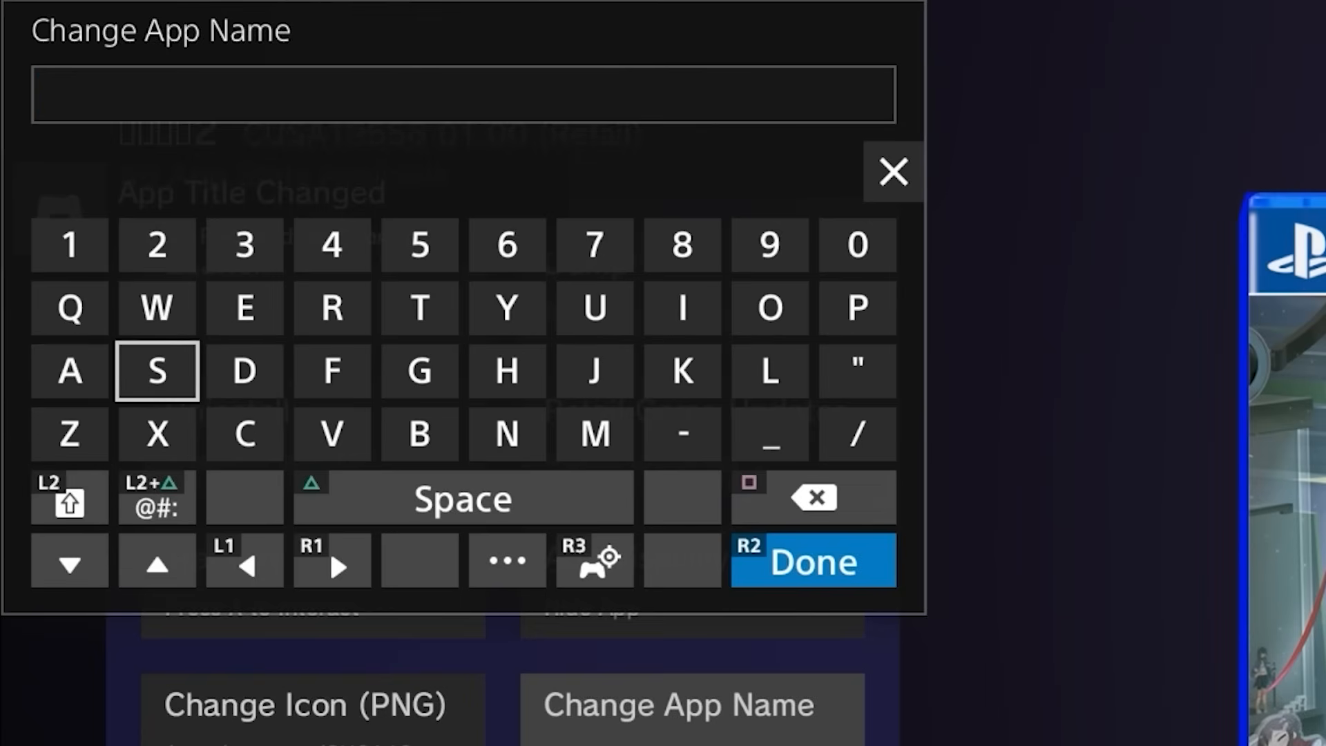
type("Start Jailbreak")
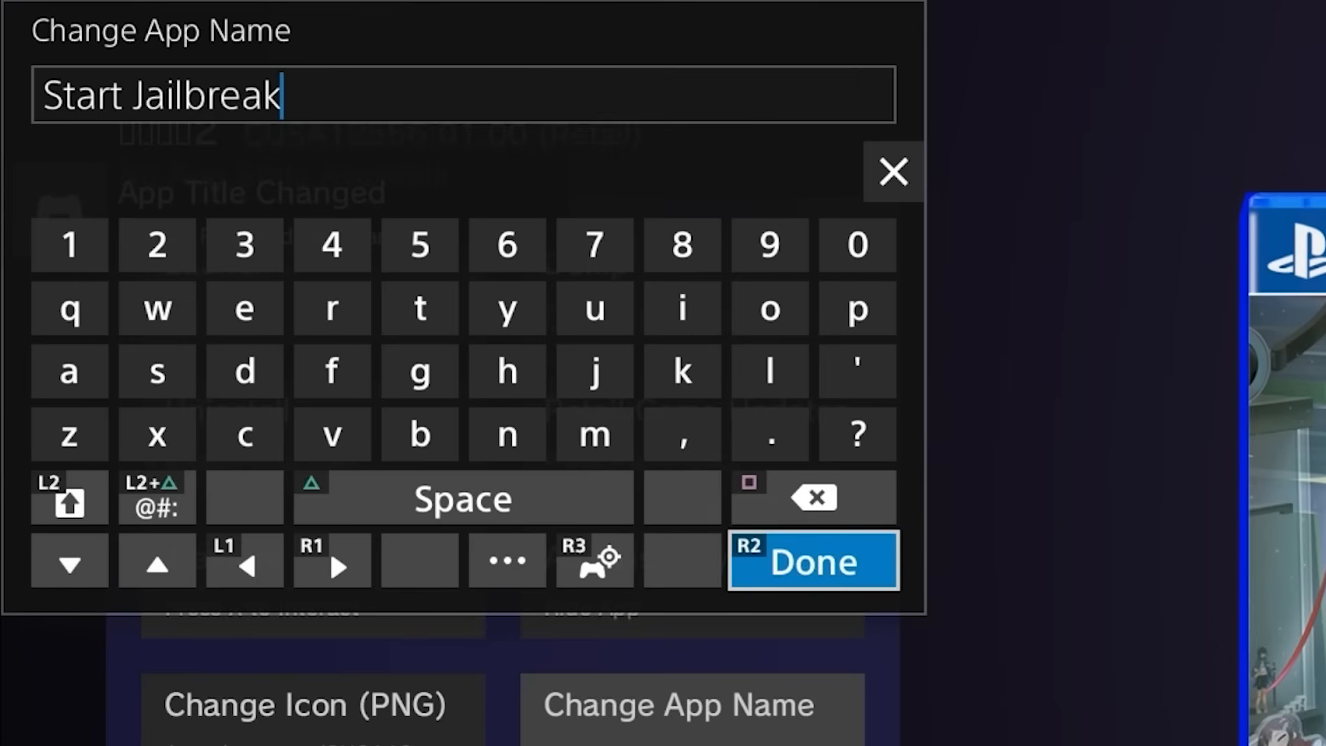
left_click(813, 560)
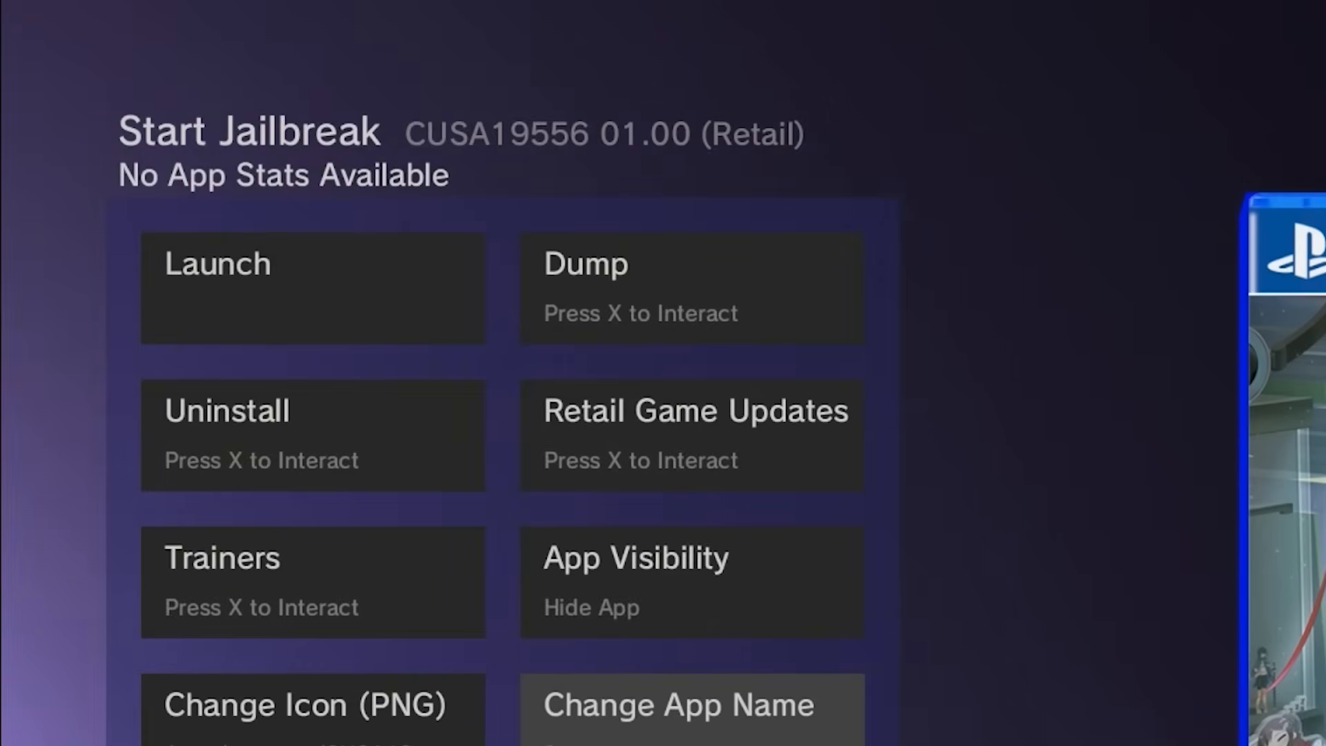
key("PS")
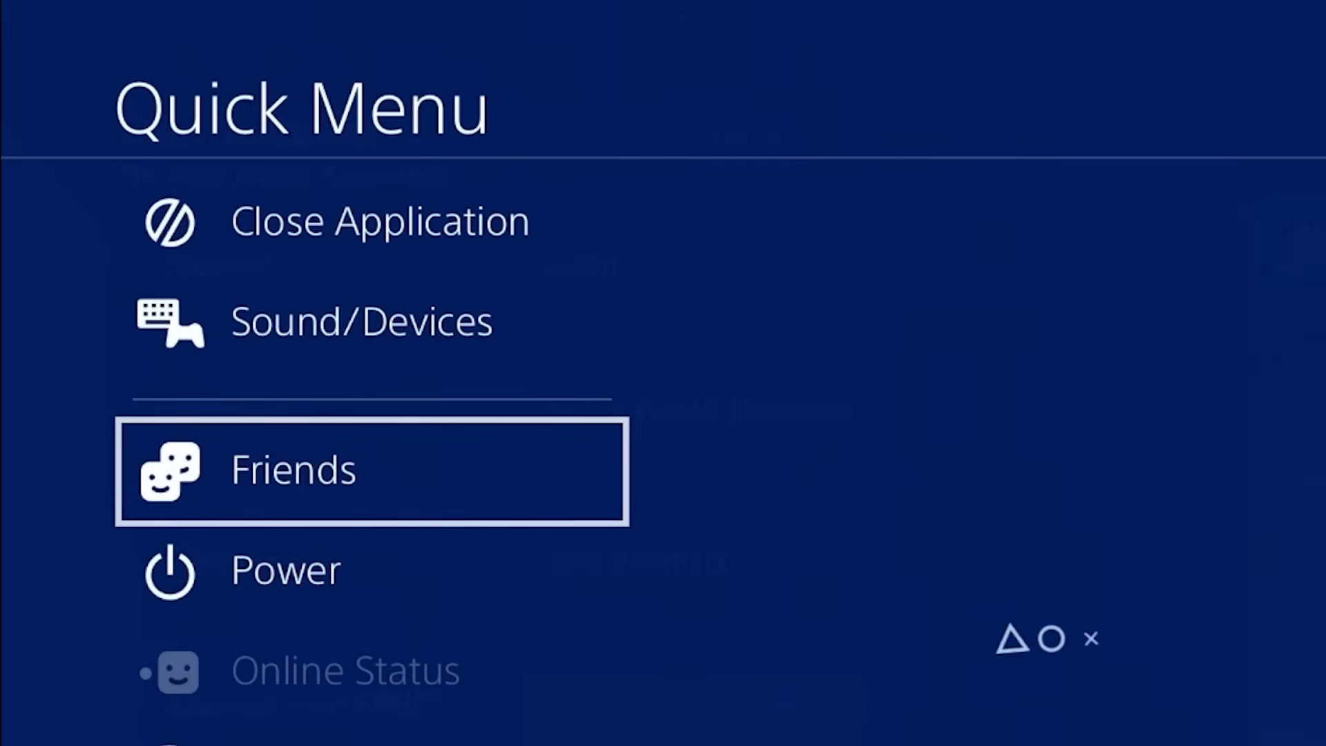
Close Itemzflow from the Quick Menu, then highlight Itemzflow on the home screen
left_click(285, 570)
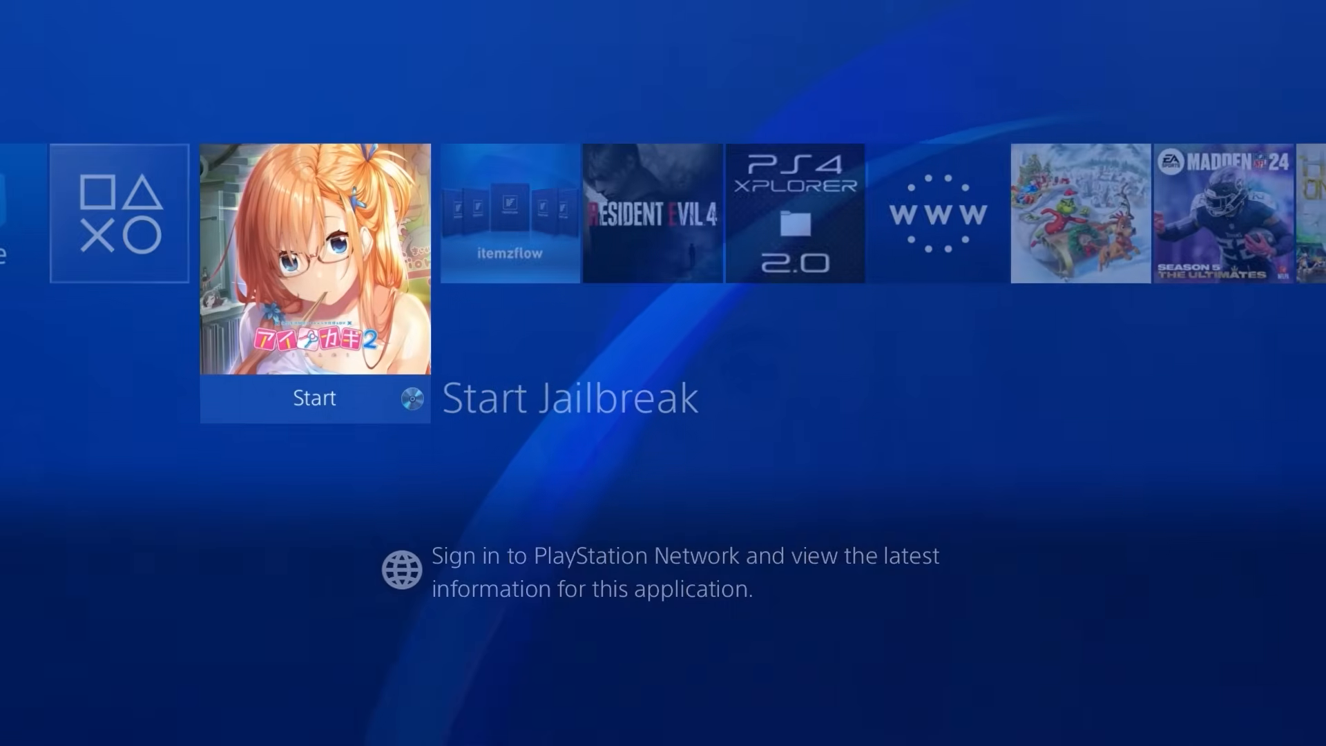
left_click(314, 397)
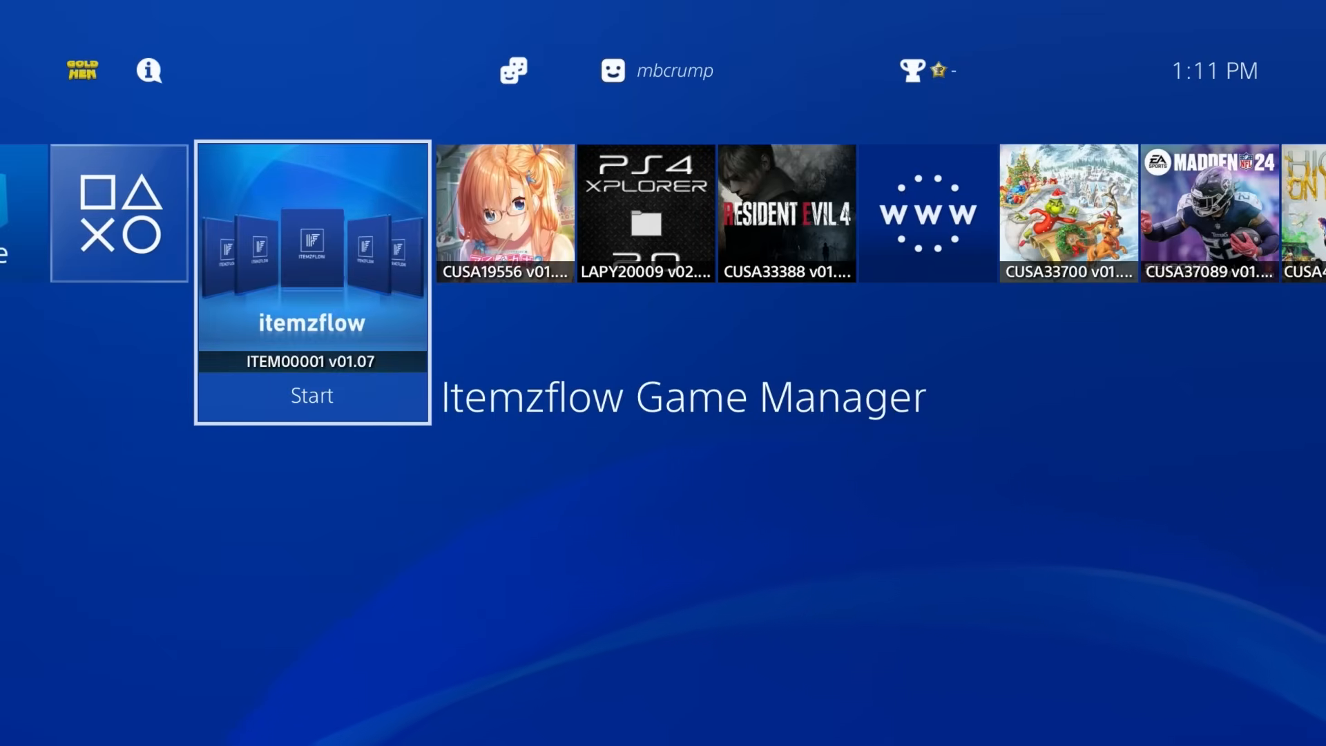
left_click(312, 395)
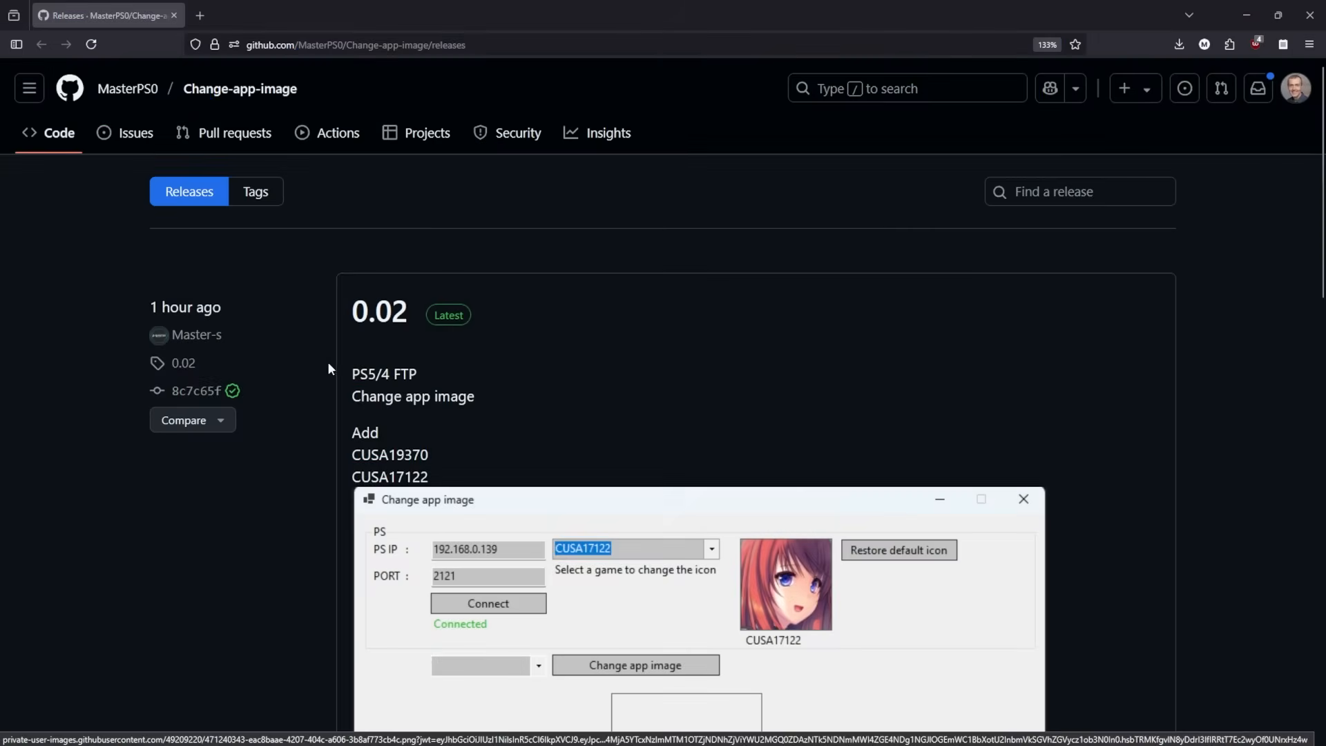
mouse_move(197, 335)
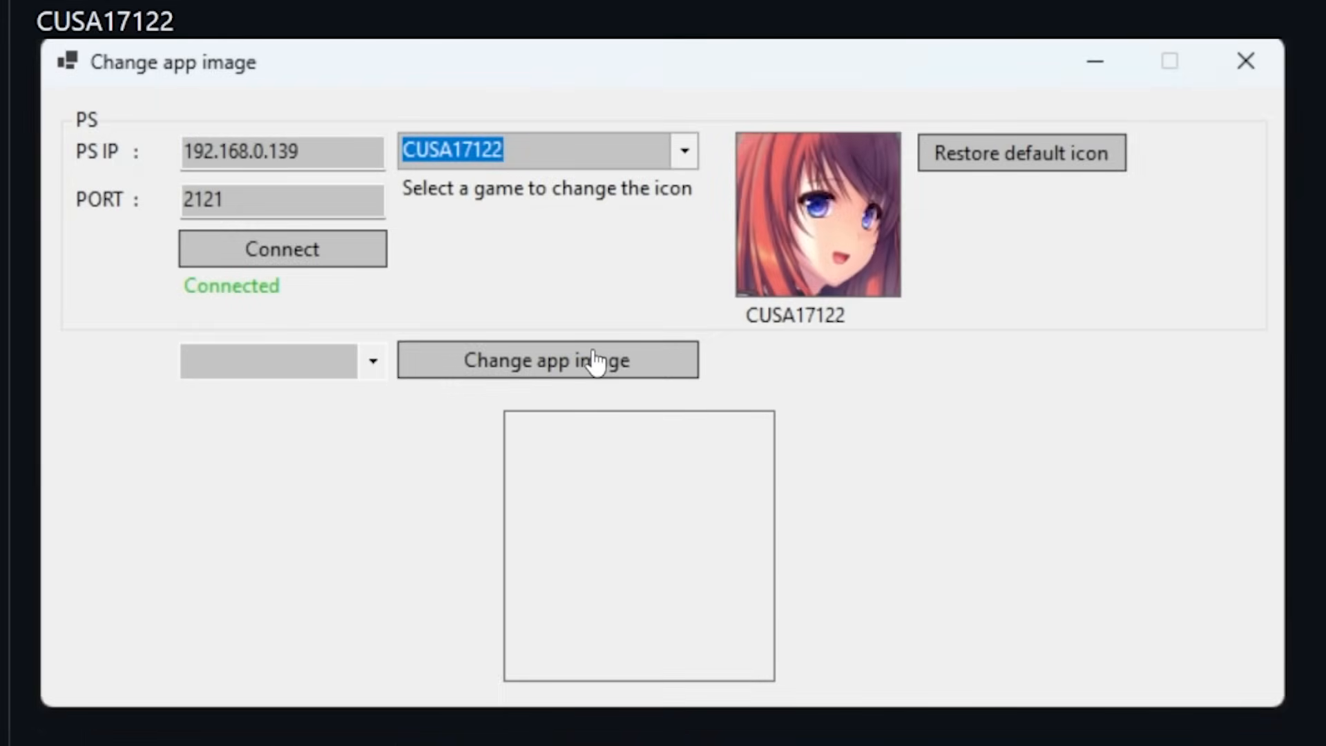
mouse_move(542, 297)
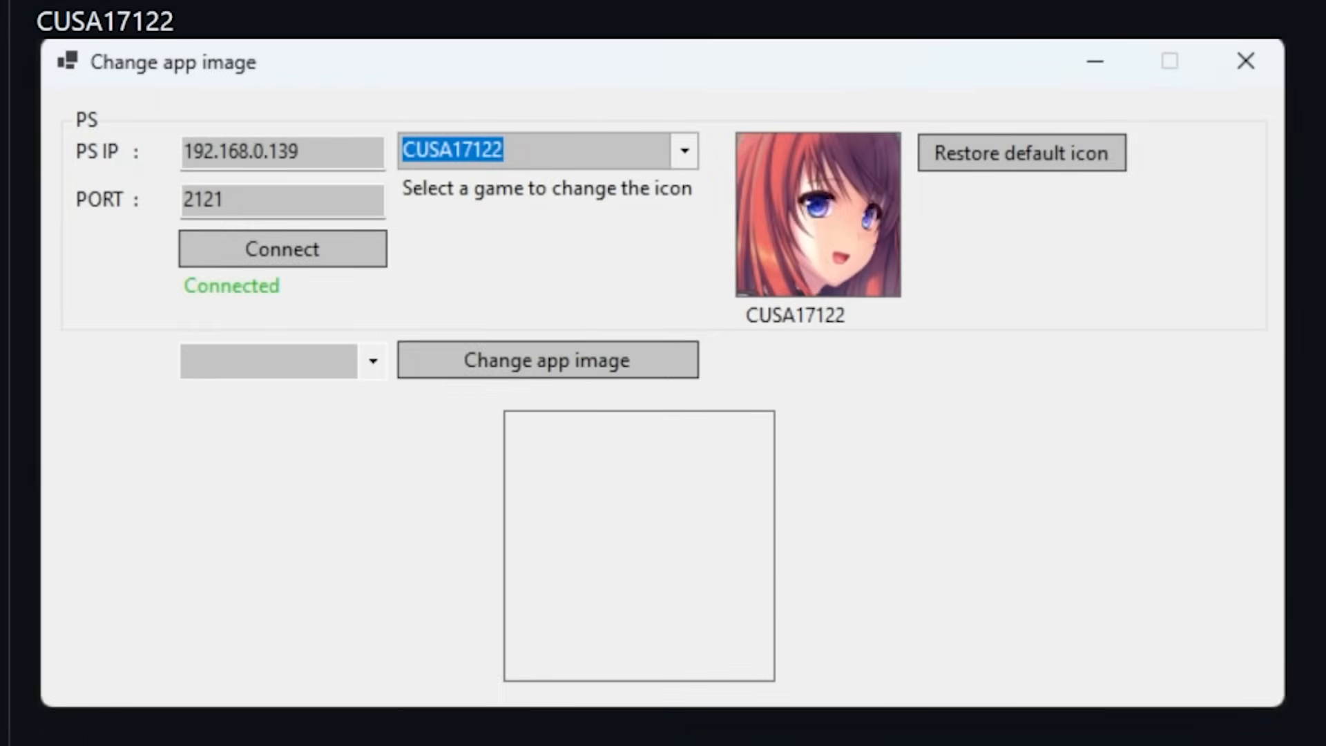
mouse_move(417, 195)
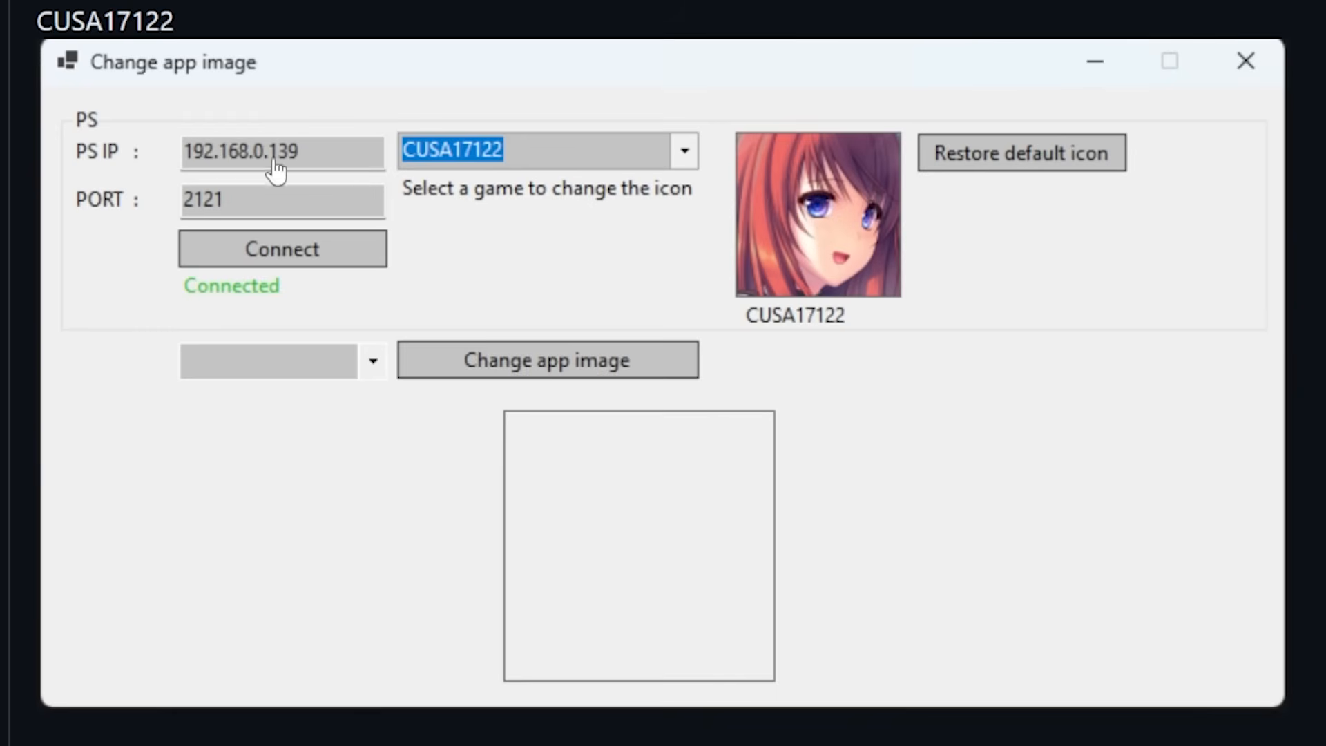
mouse_move(207, 216)
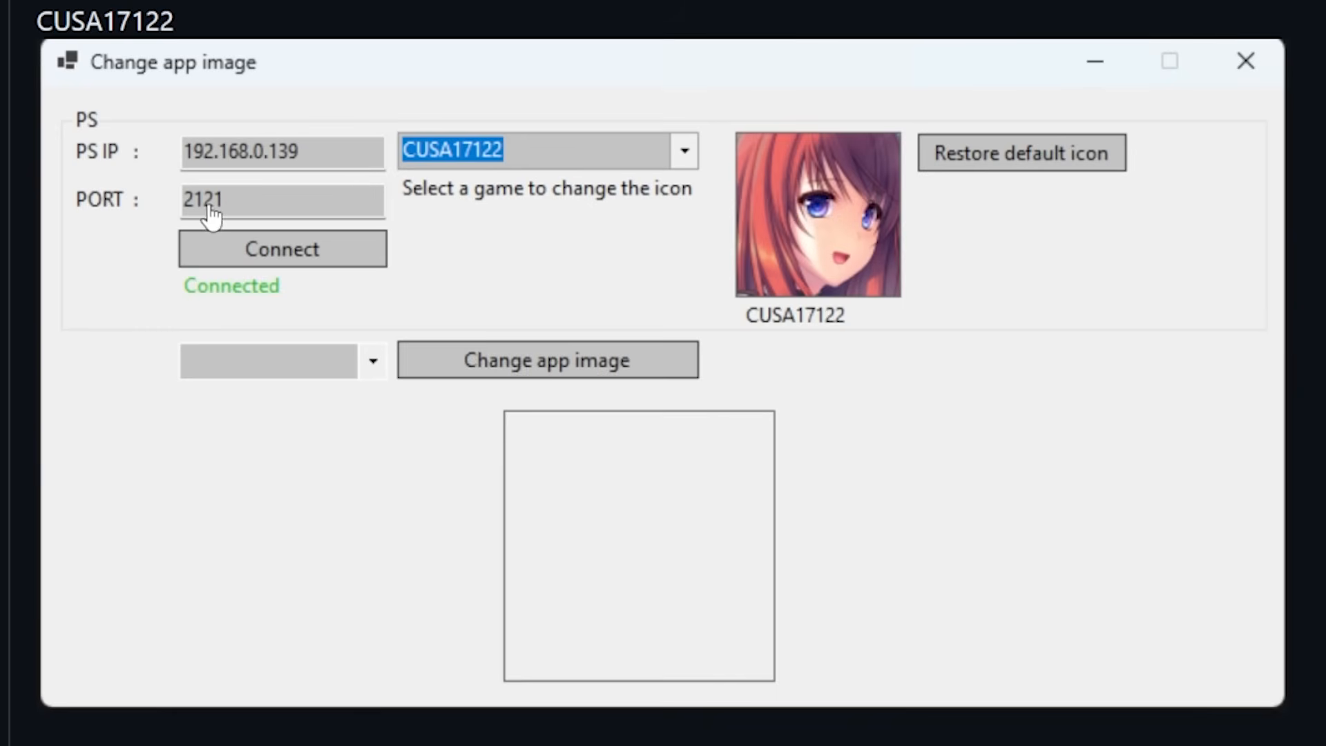
mouse_move(503, 203)
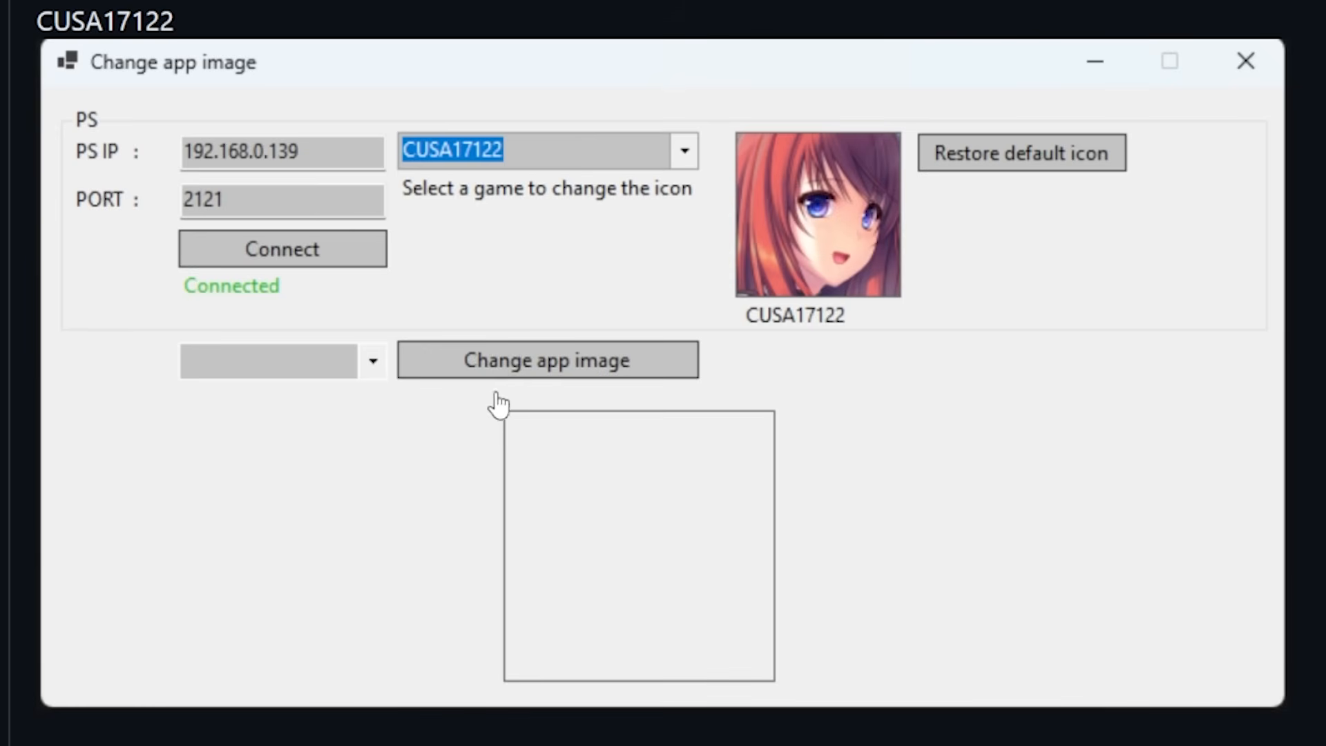
mouse_move(548, 635)
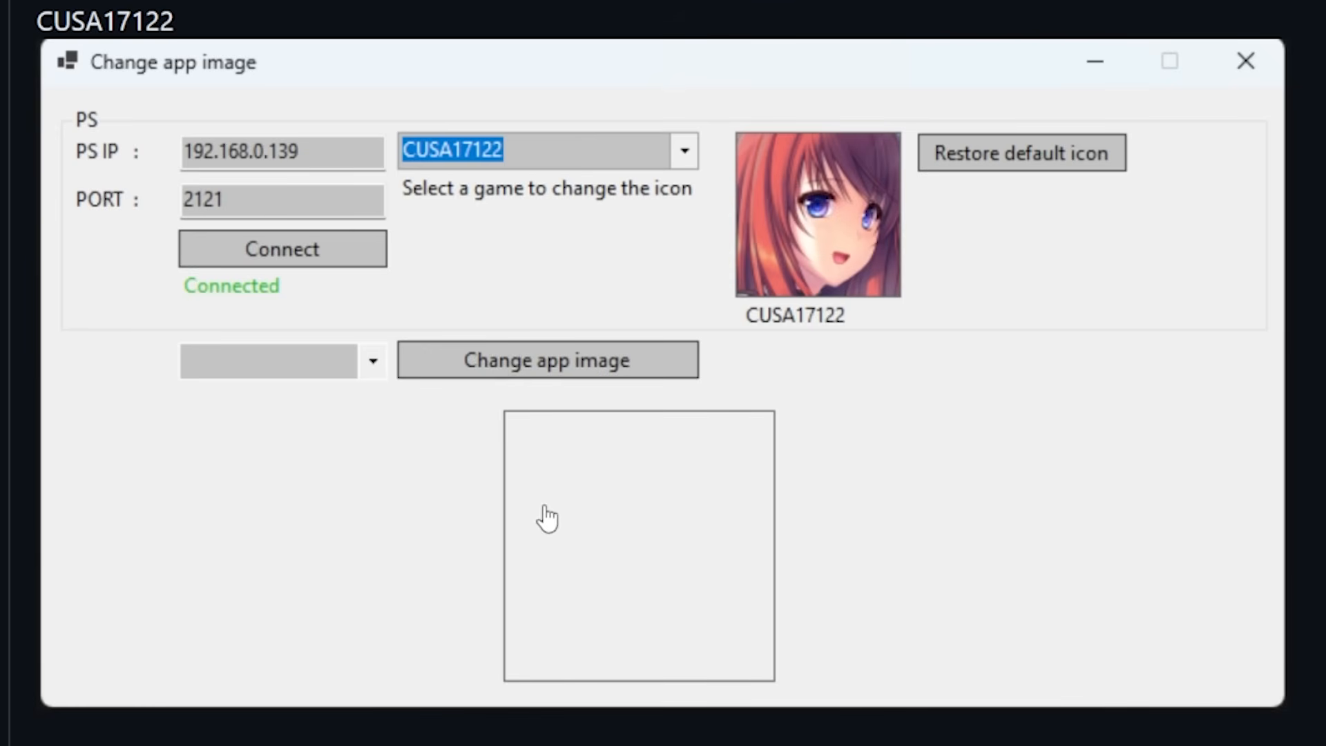
mouse_move(444, 335)
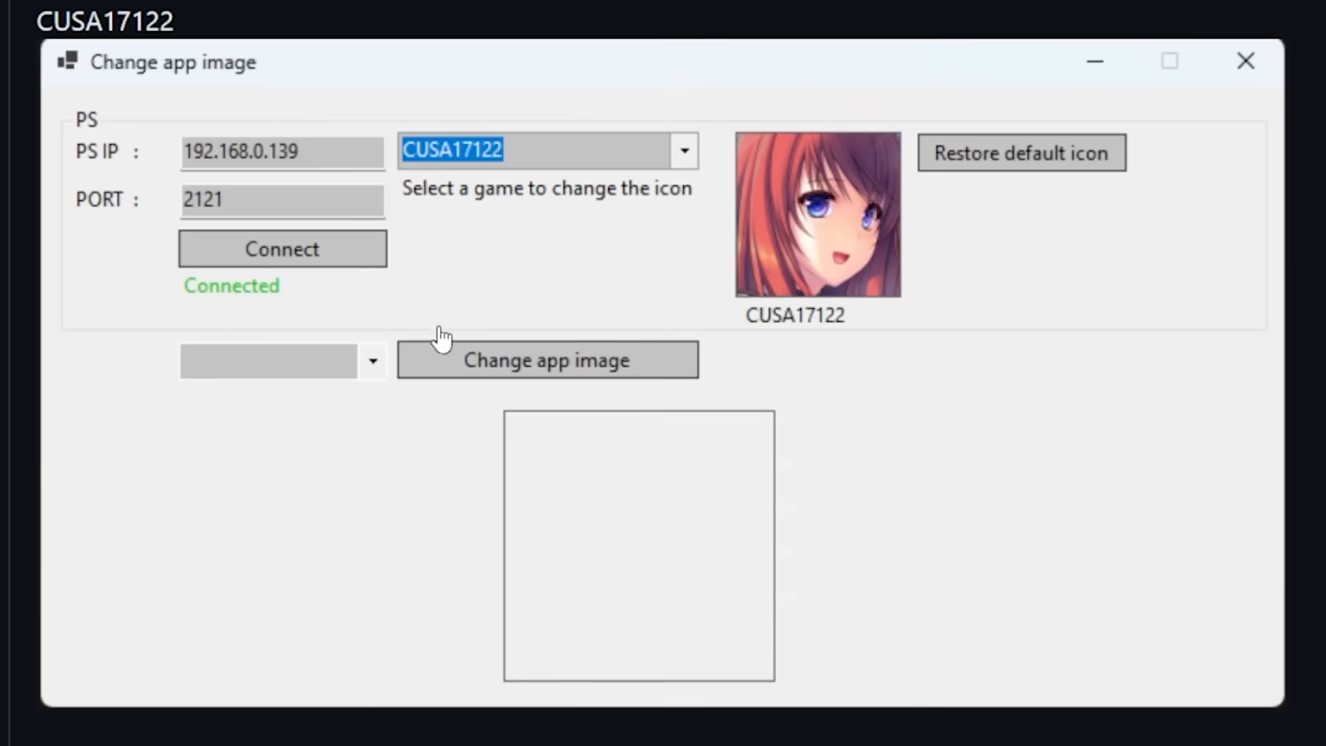
mouse_move(435, 319)
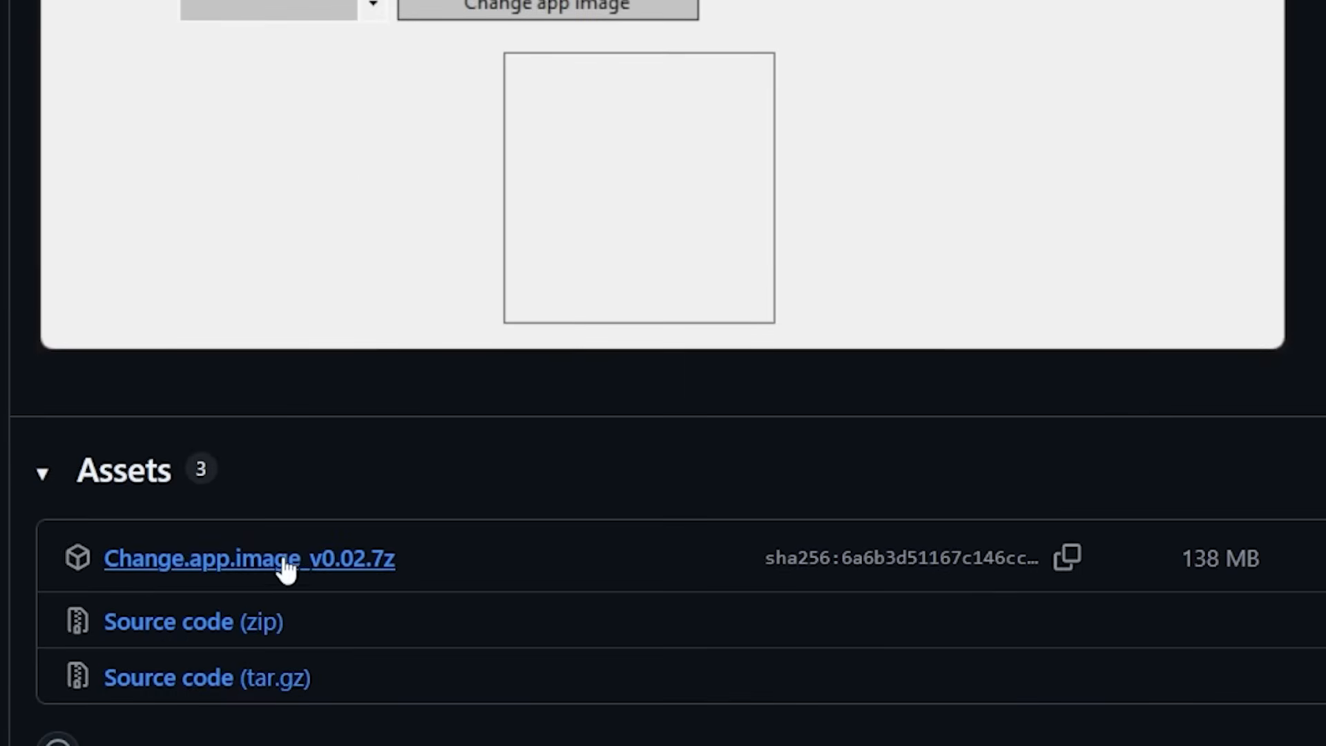
mouse_move(261, 572)
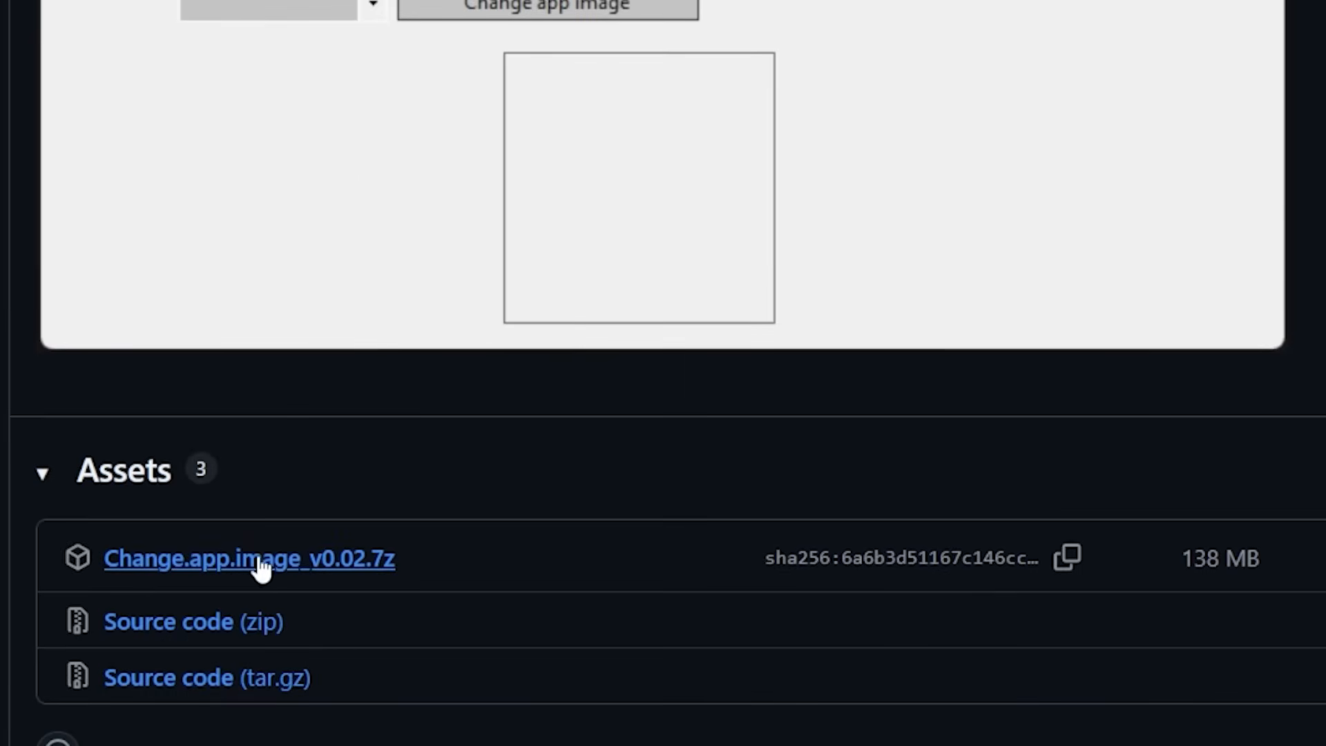
mouse_move(295, 578)
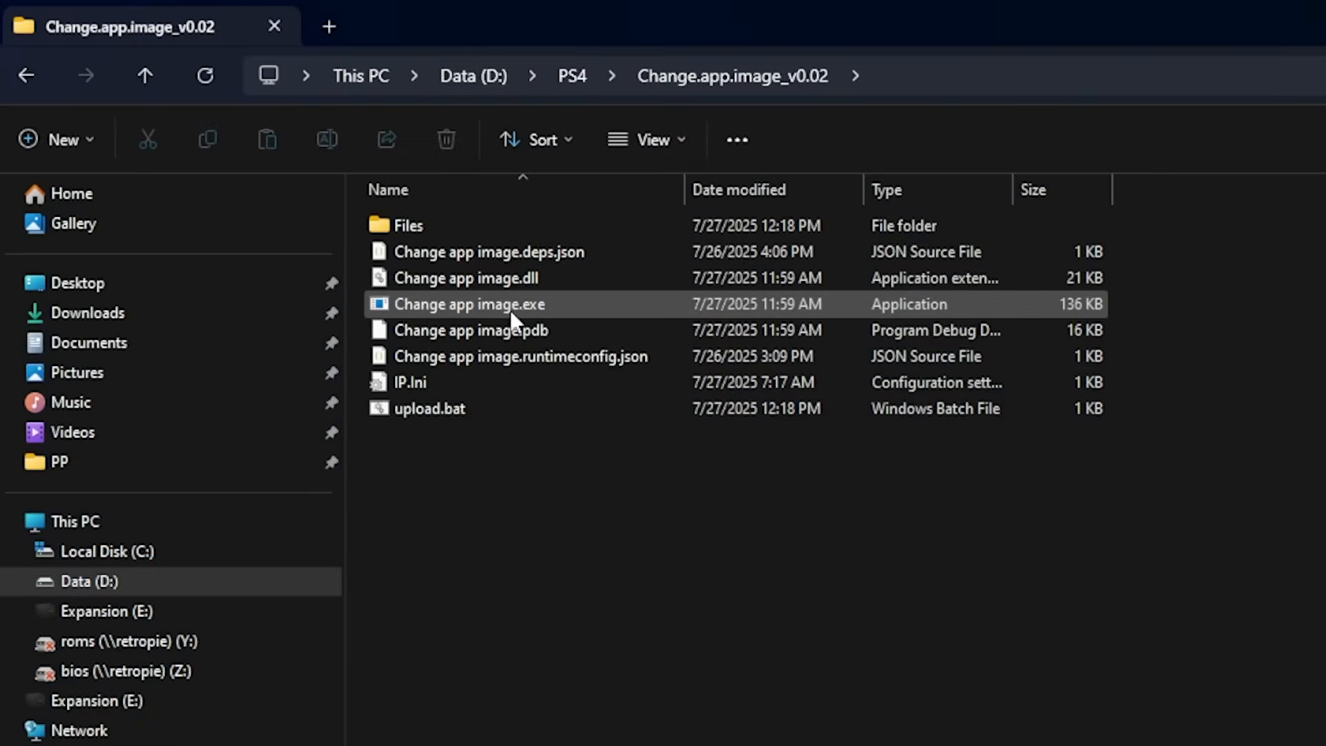
Run Change app image.exe from D:\PS4\Change.app.image_v0.02
left_click(508, 304)
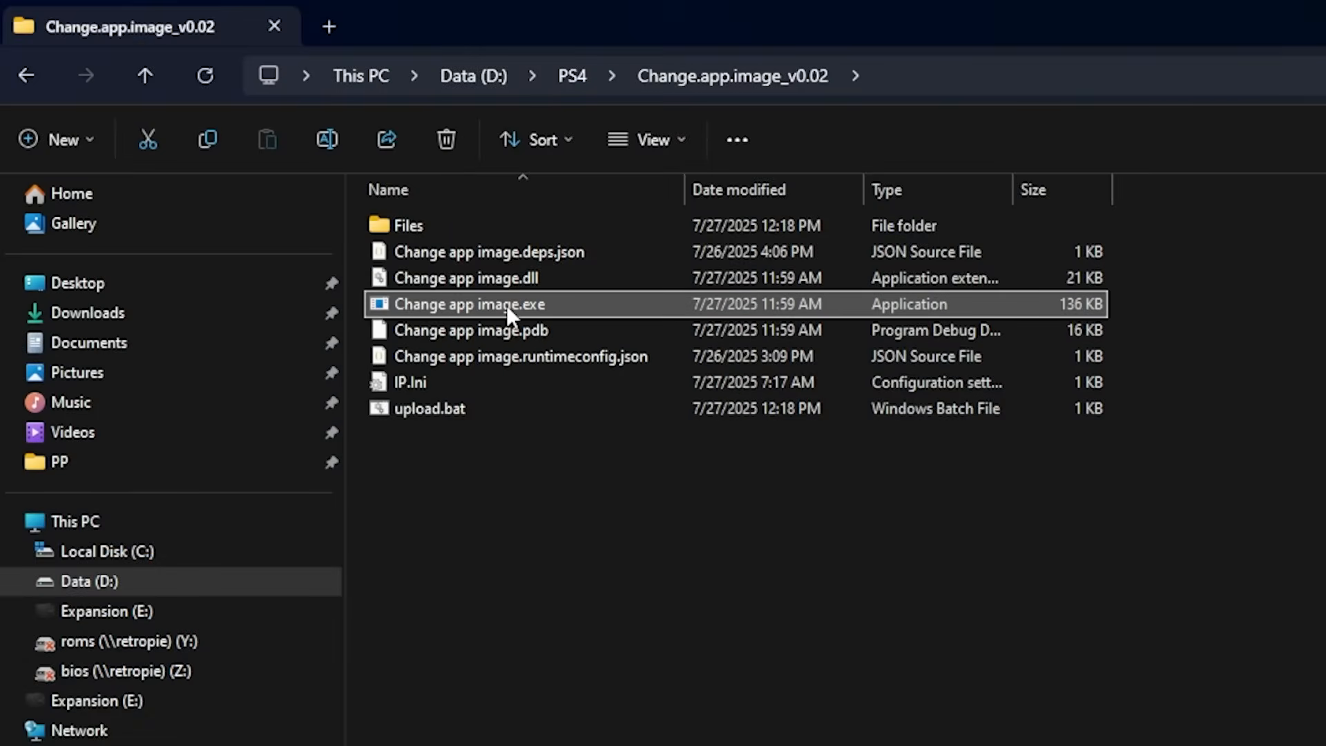
double_click(469, 304)
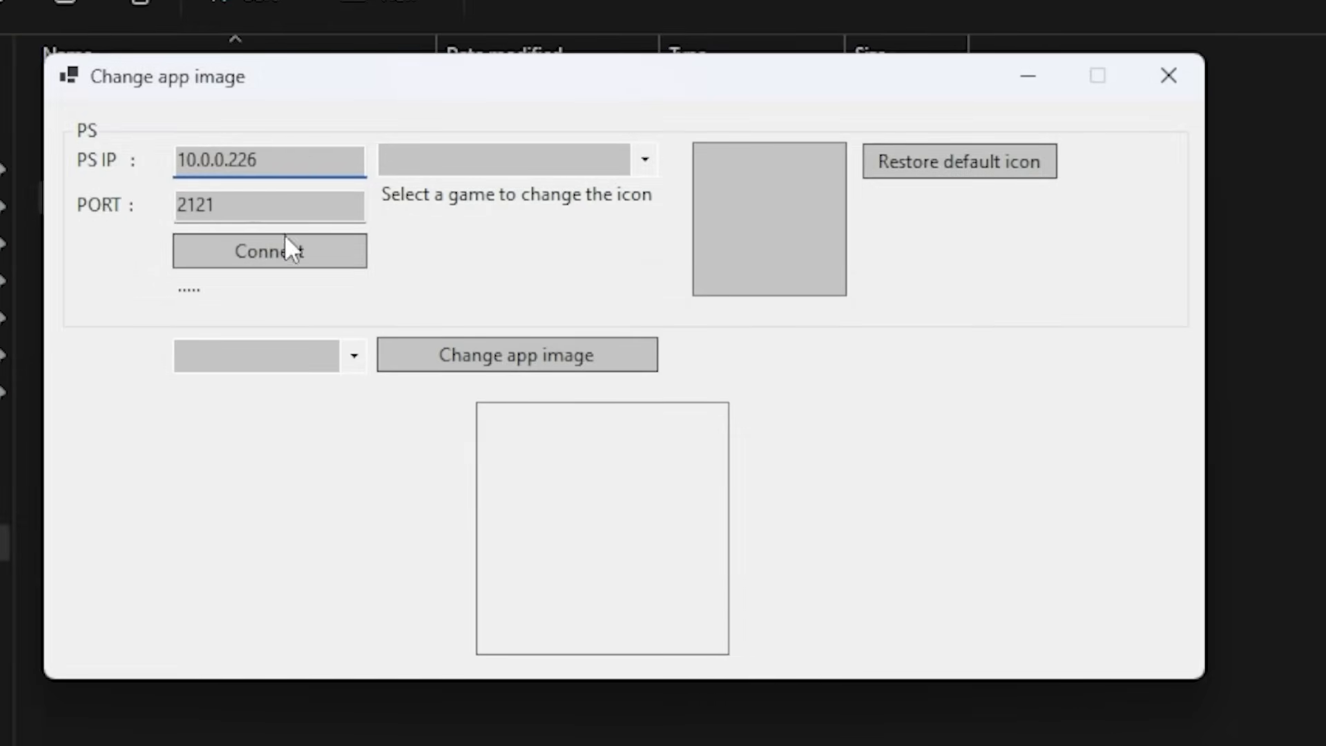
Connect Change app image to 10.0.0.226:2121 and open the game dropdown
left_click(269, 251)
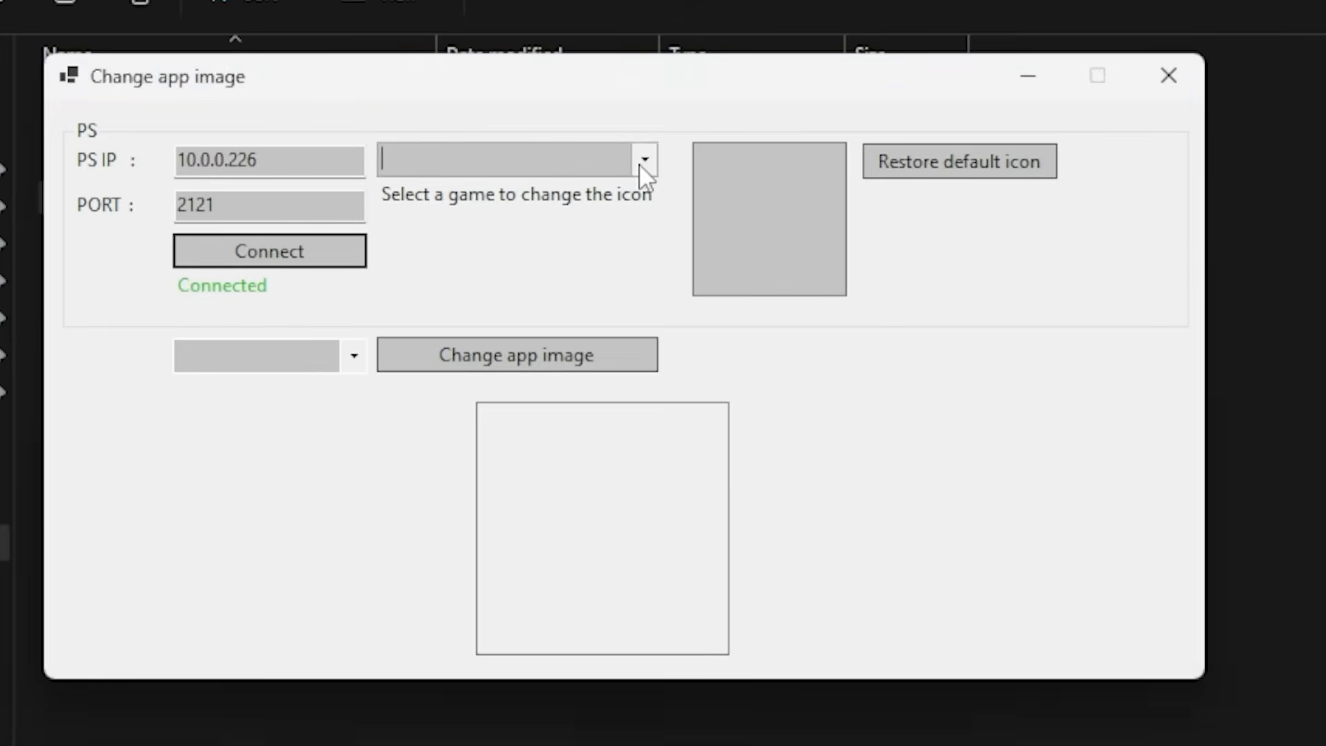
left_click(645, 158)
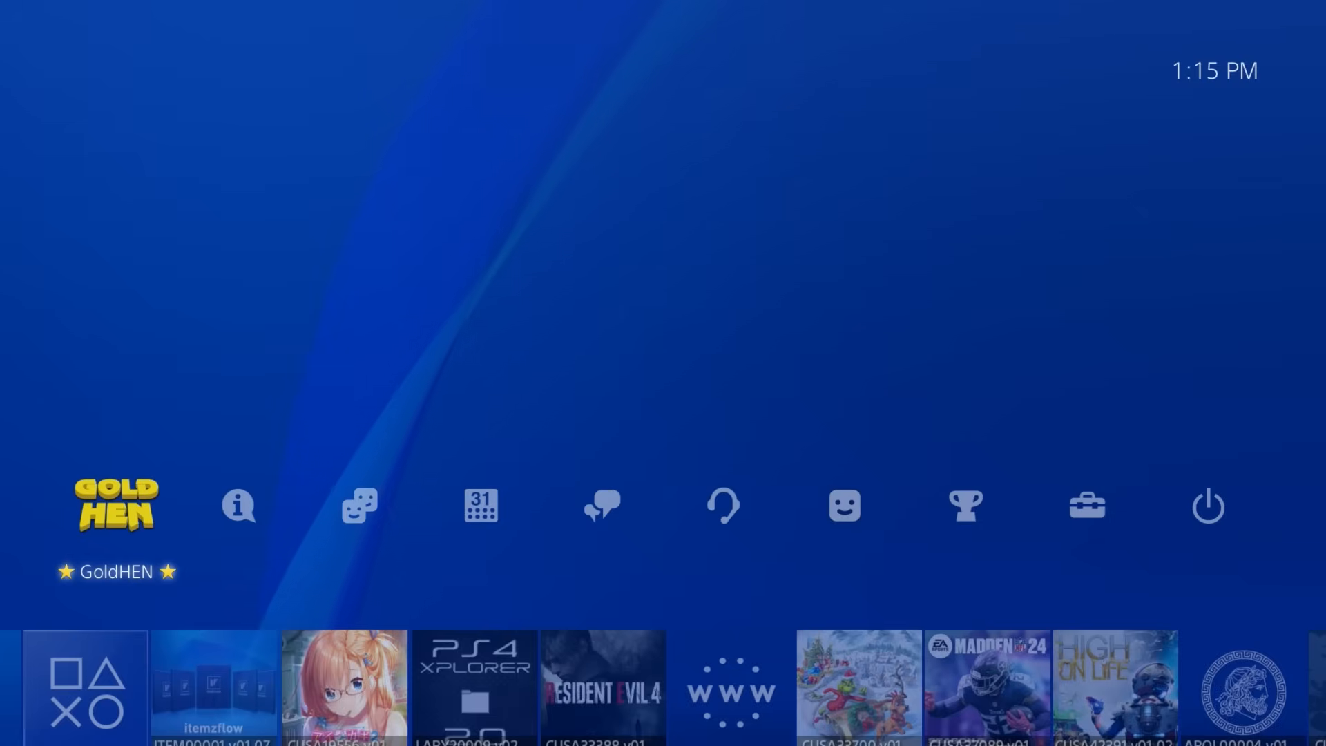
Select the GoldHEN icon and open its Cheat Settings
left_click(116, 506)
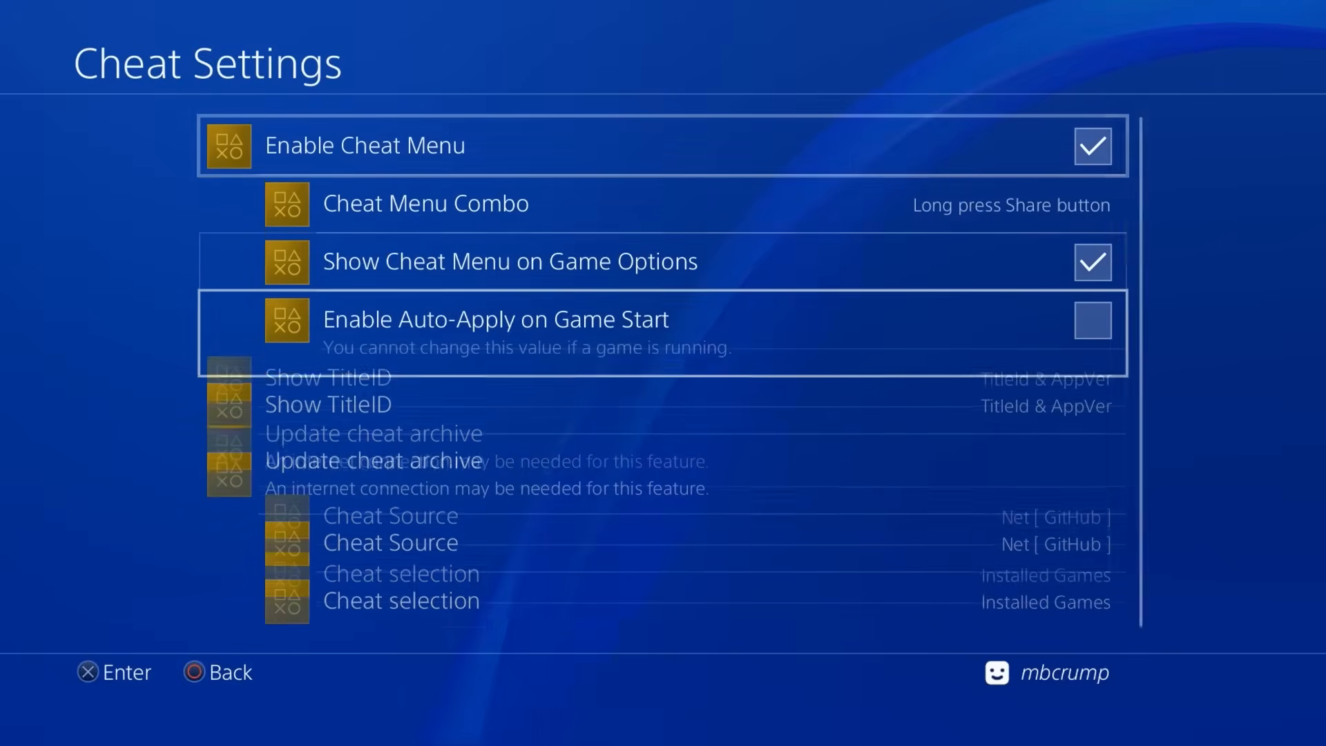
left_click(328, 378)
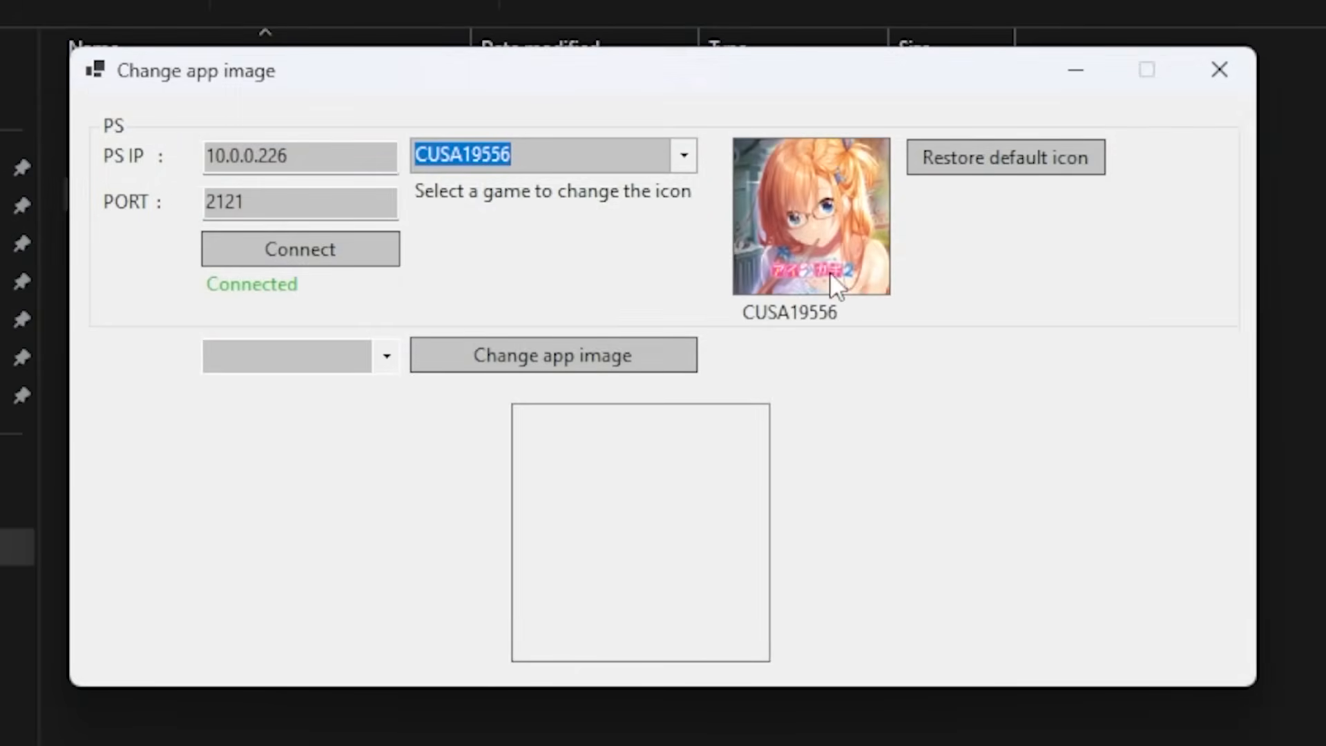
mouse_move(831, 341)
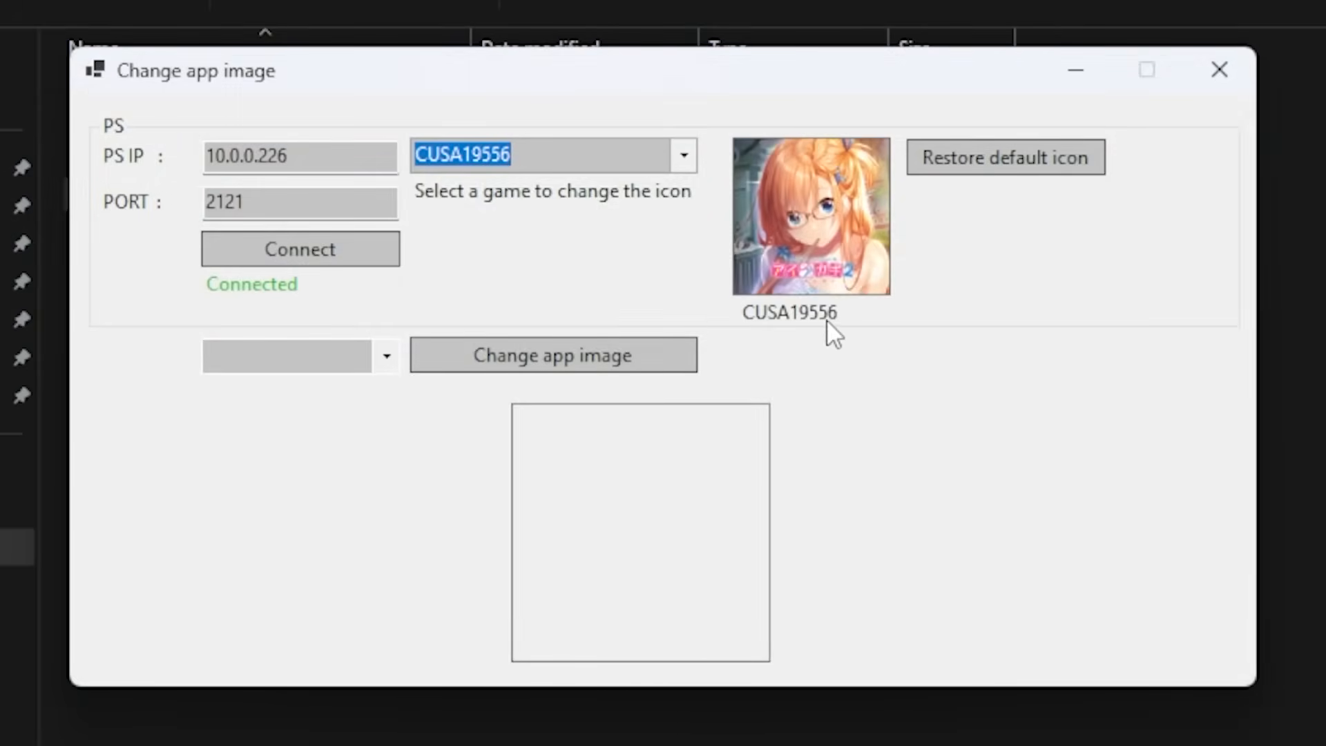
Preview image sets 1–3, then apply set 3 (GOLD HEN) to CUSA19556
left_click(386, 357)
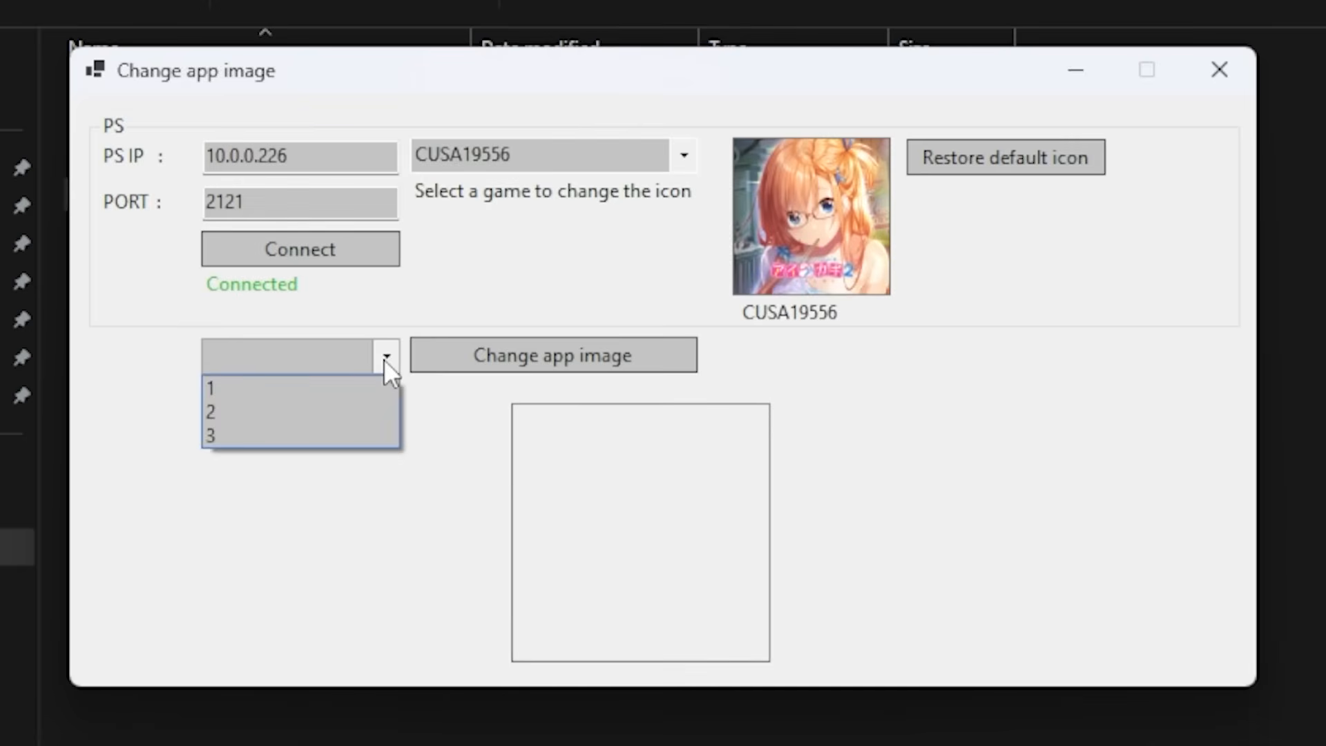
mouse_move(254, 404)
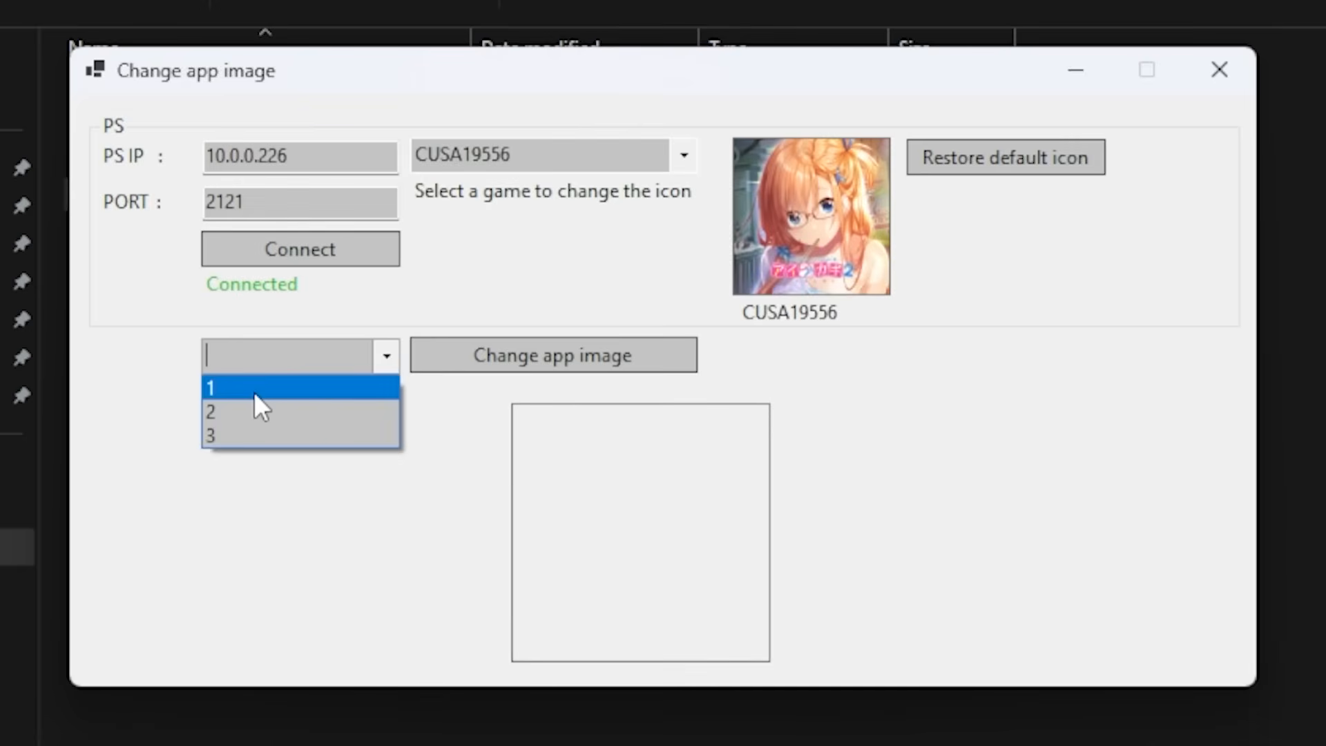
left_click(214, 387)
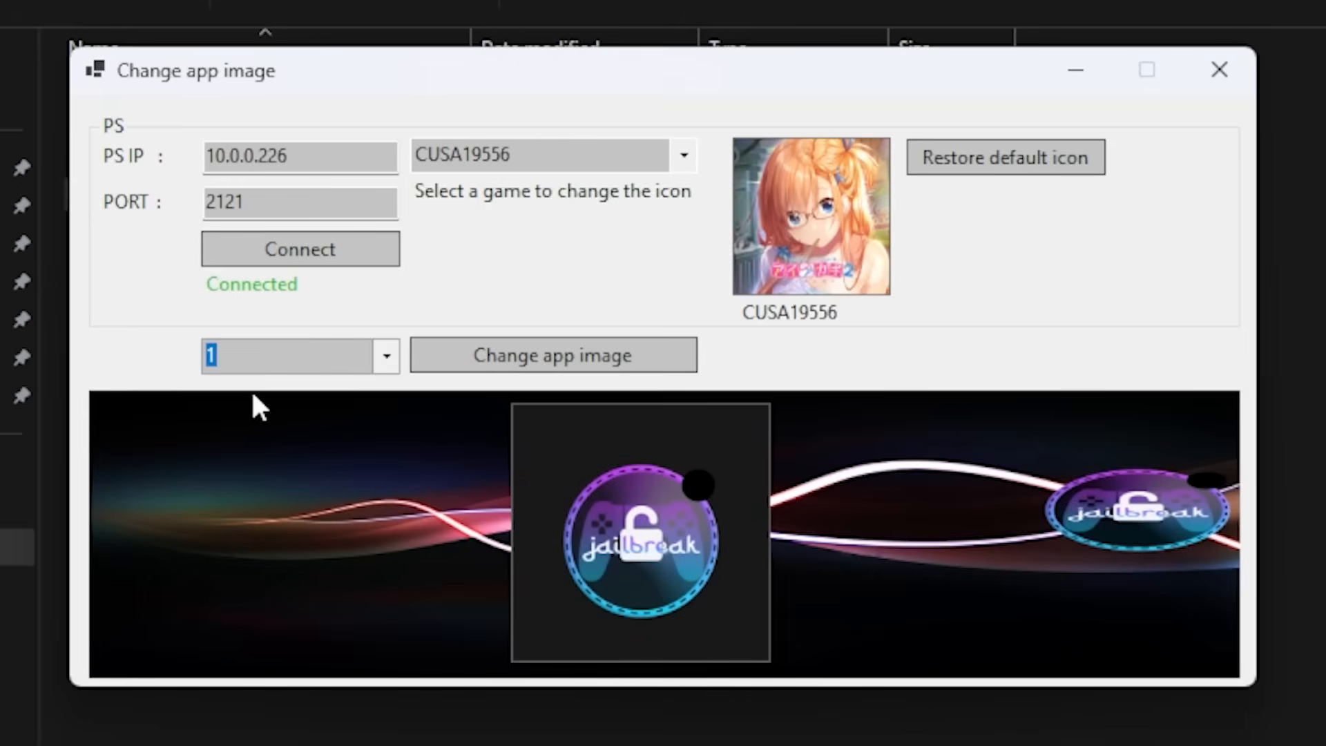
mouse_move(657, 608)
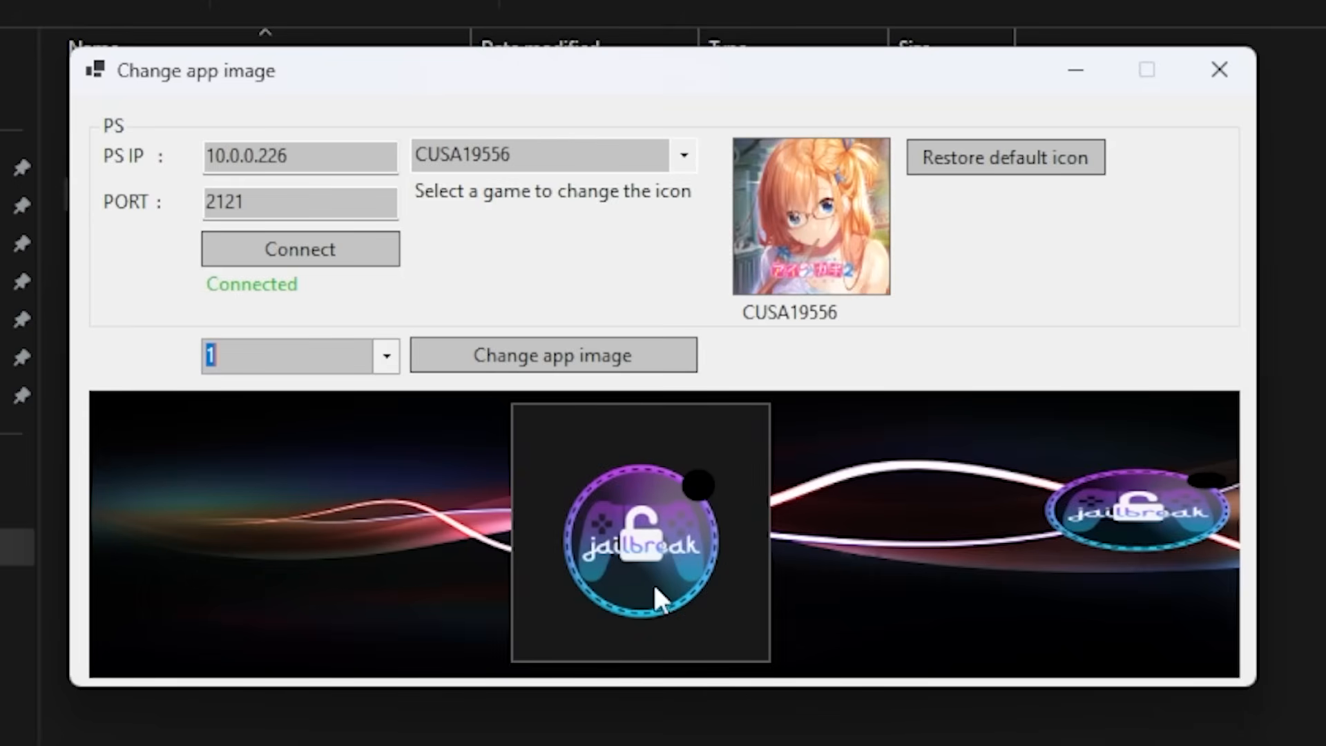
mouse_move(386, 372)
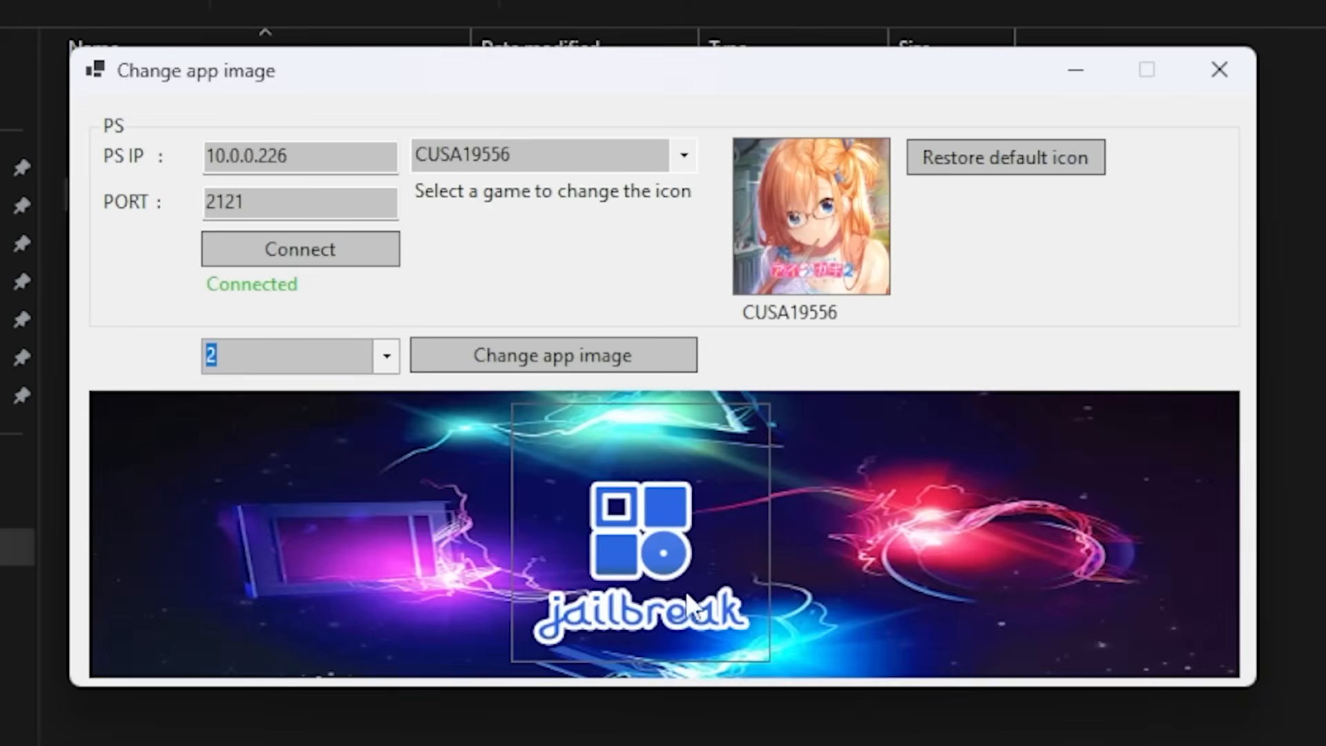
mouse_move(598, 658)
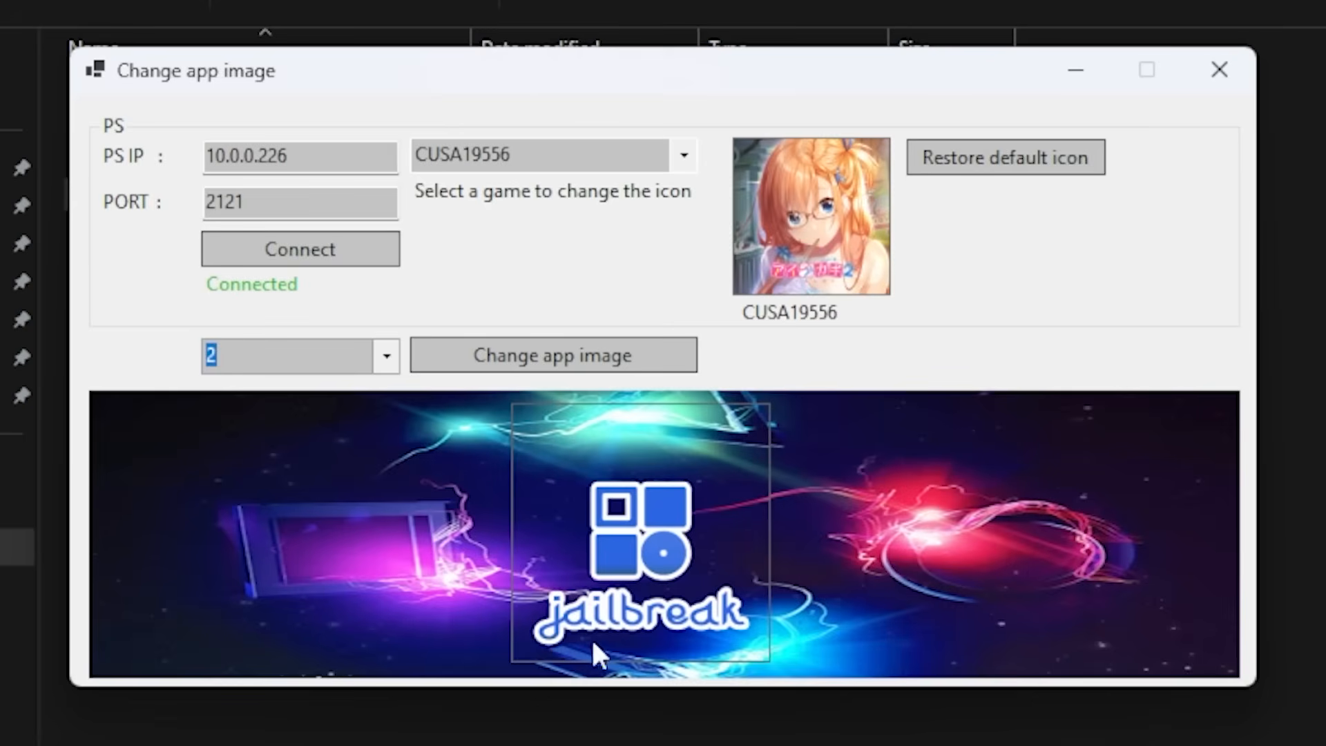
left_click(385, 356)
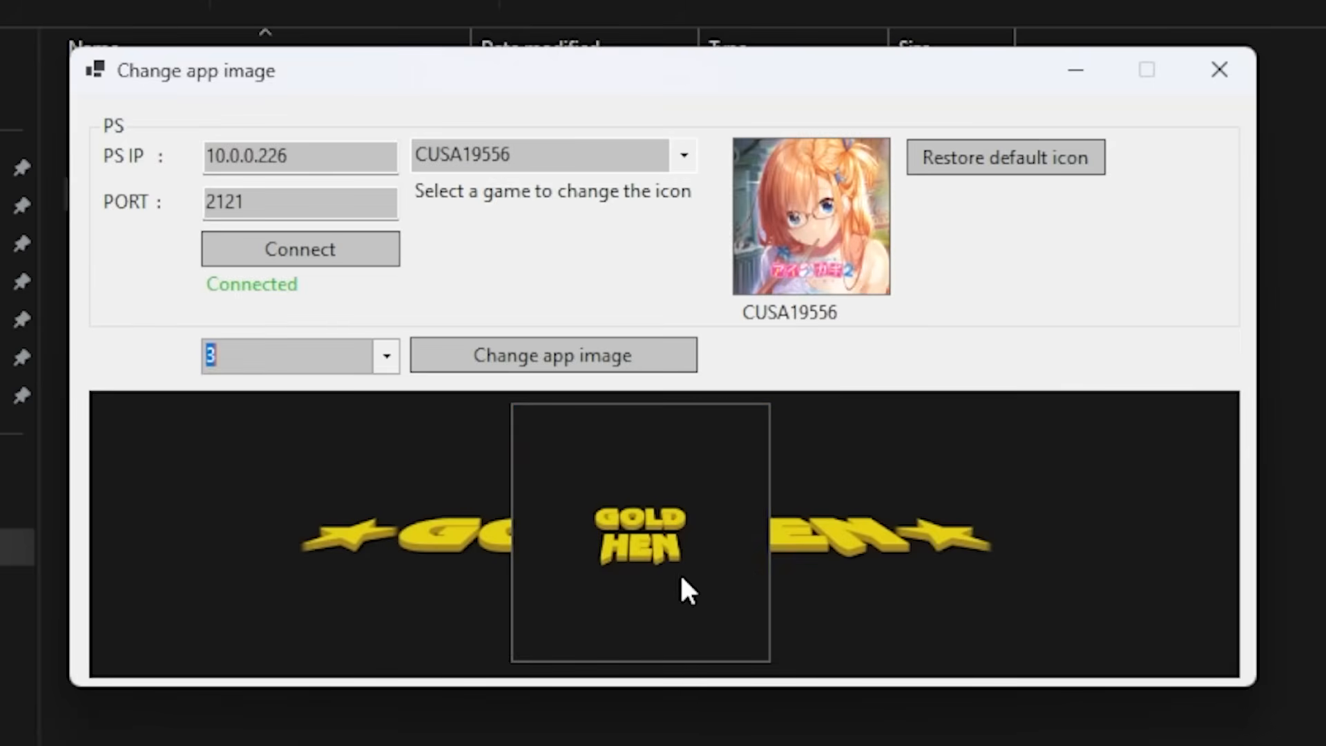
mouse_move(713, 603)
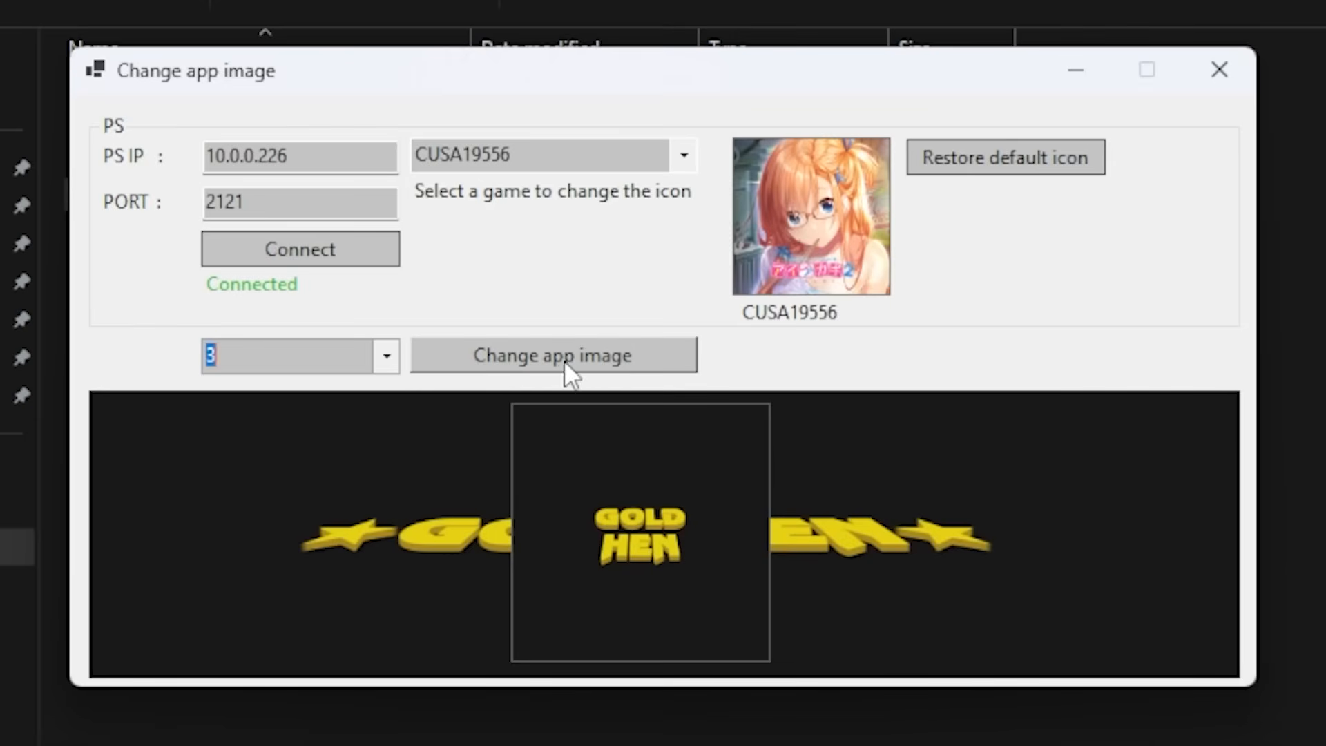
mouse_move(542, 372)
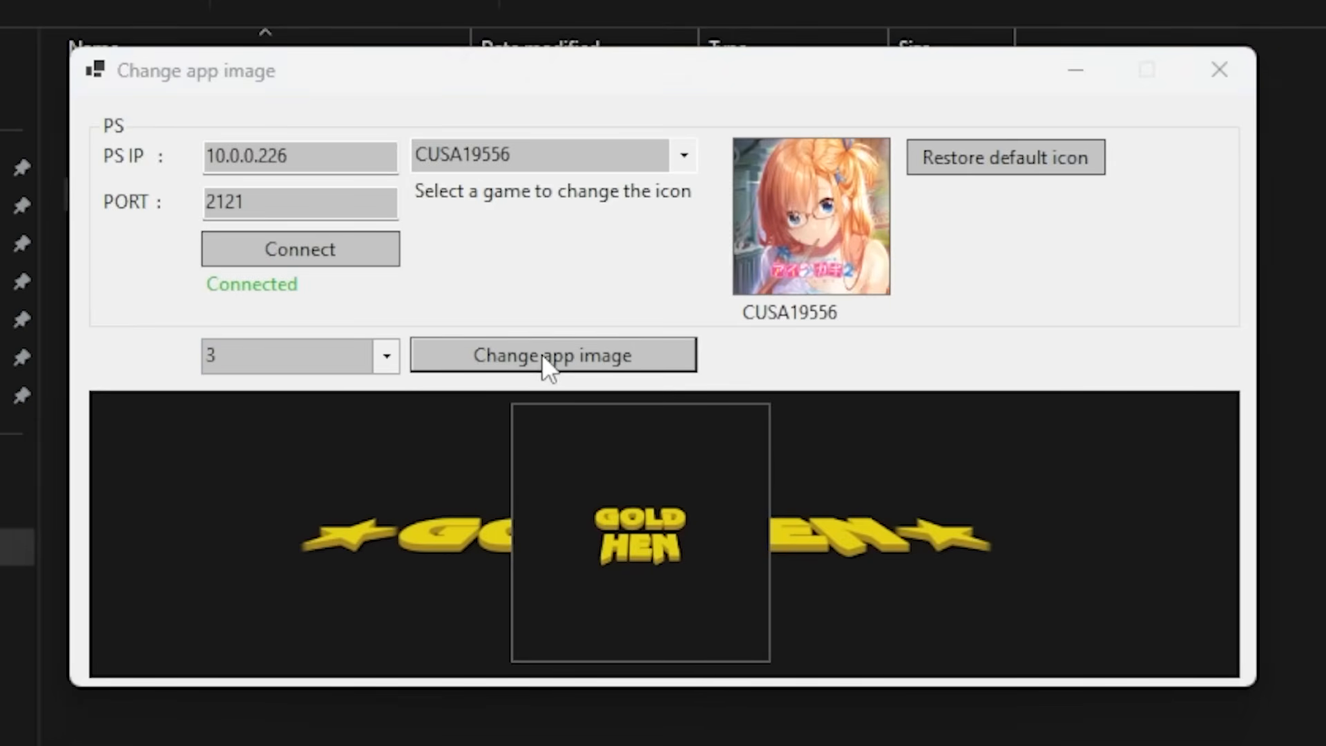
left_click(552, 354)
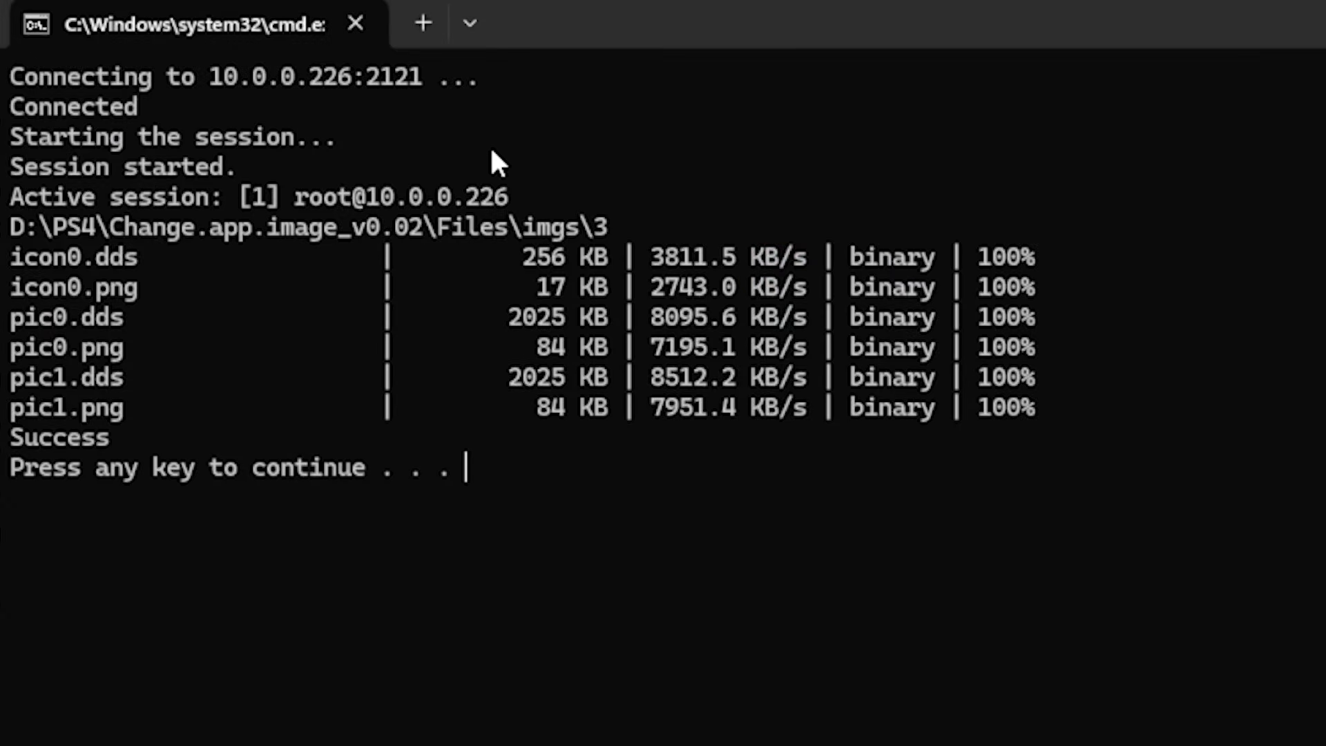
mouse_move(198, 221)
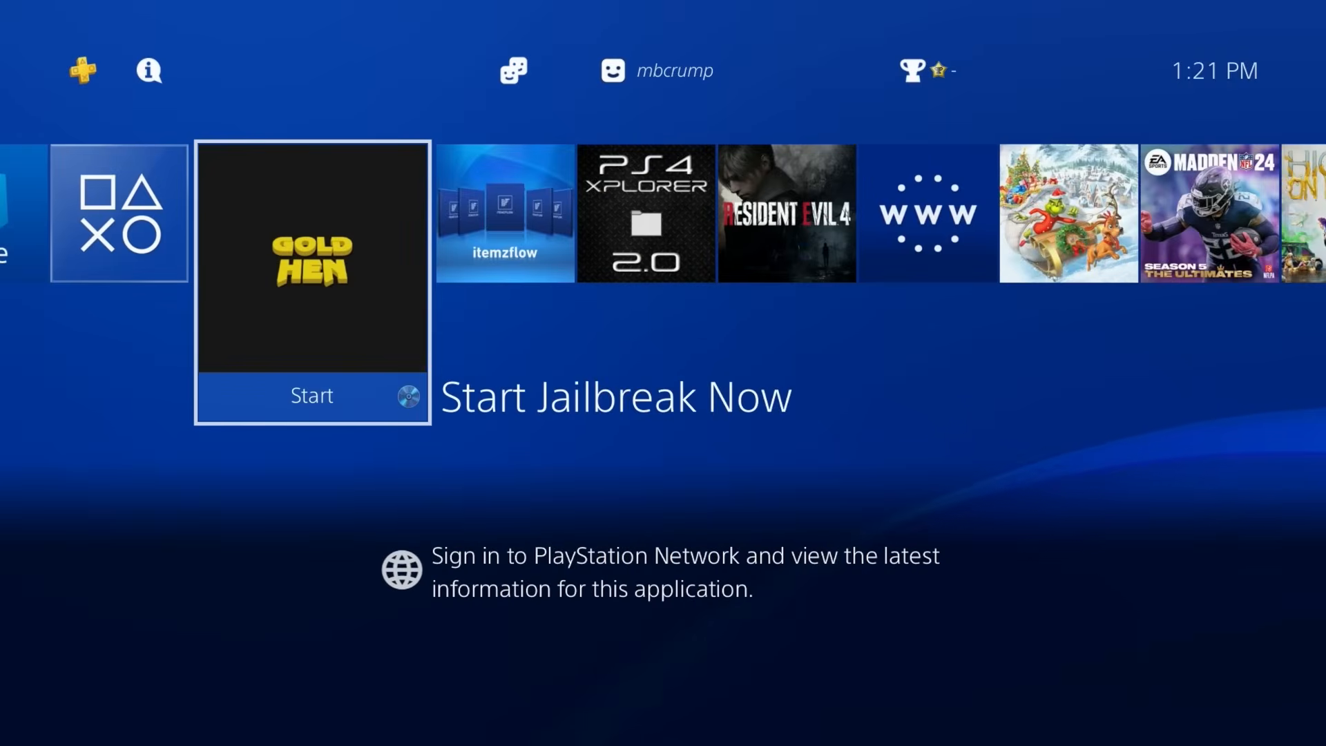
Launch the GOLD HEN 'Start Jailbreak Now' tile to load the GoldHEN payload
left_click(311, 395)
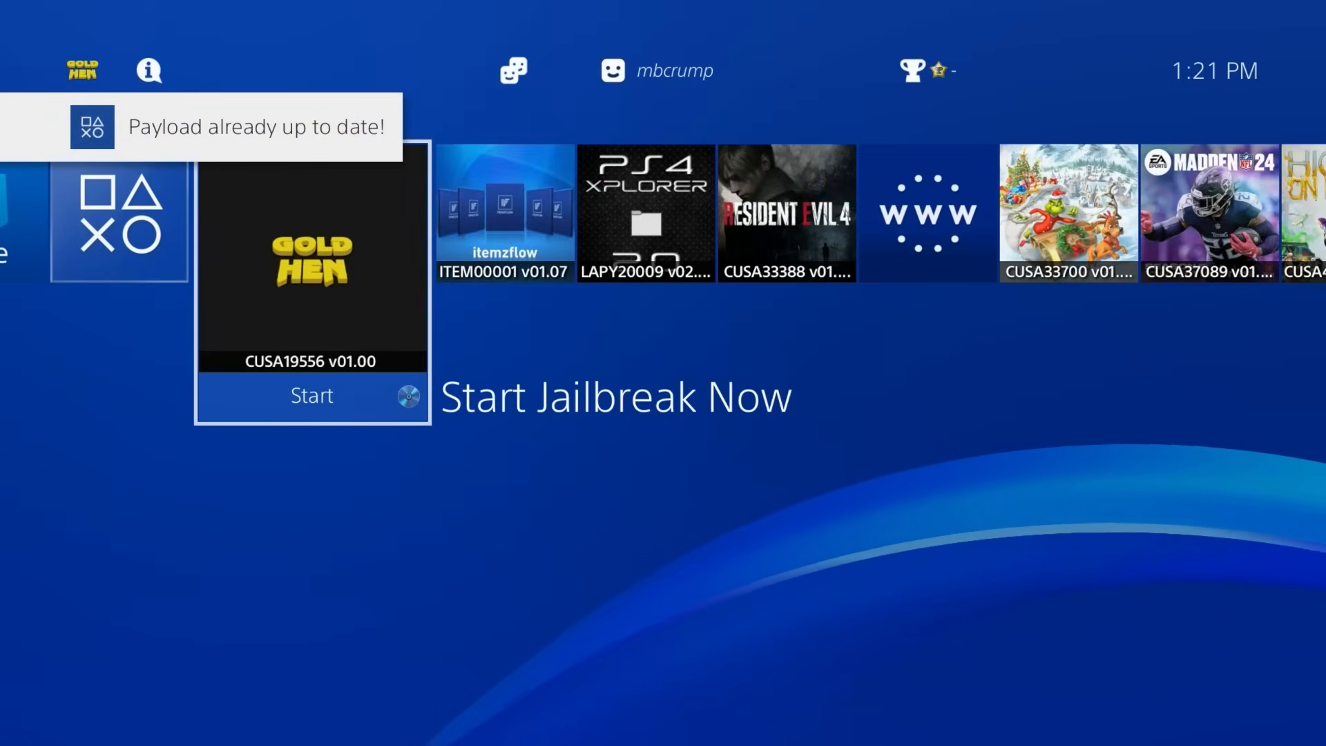